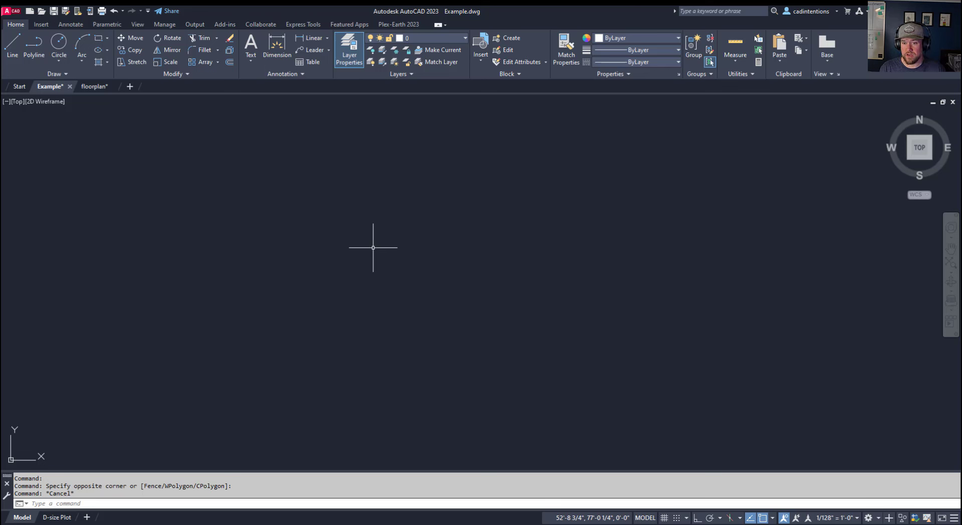
mouse_move(434, 100)
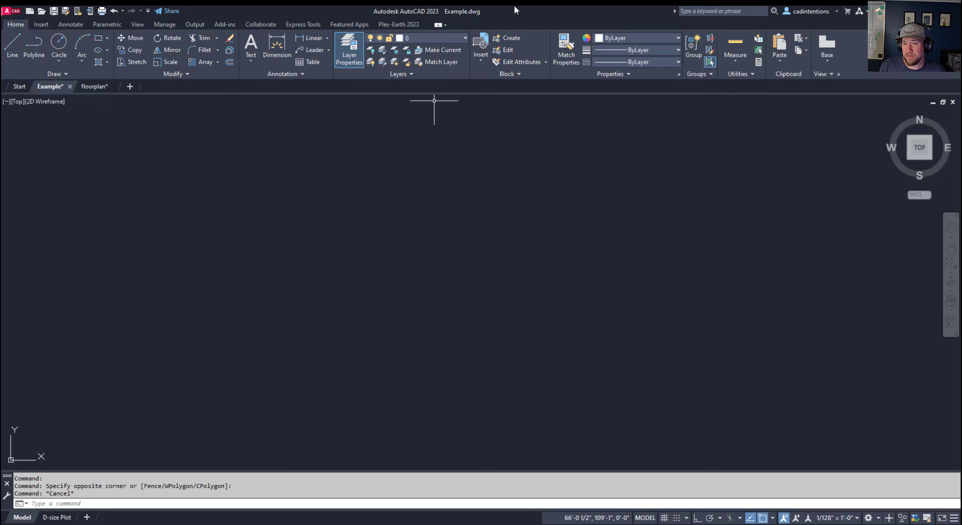
mouse_move(372, 282)
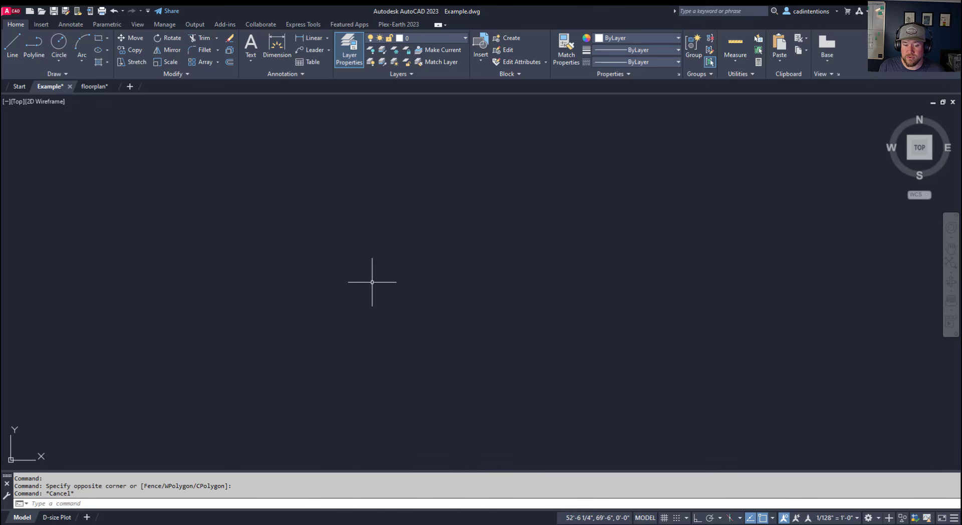
mouse_move(101, 108)
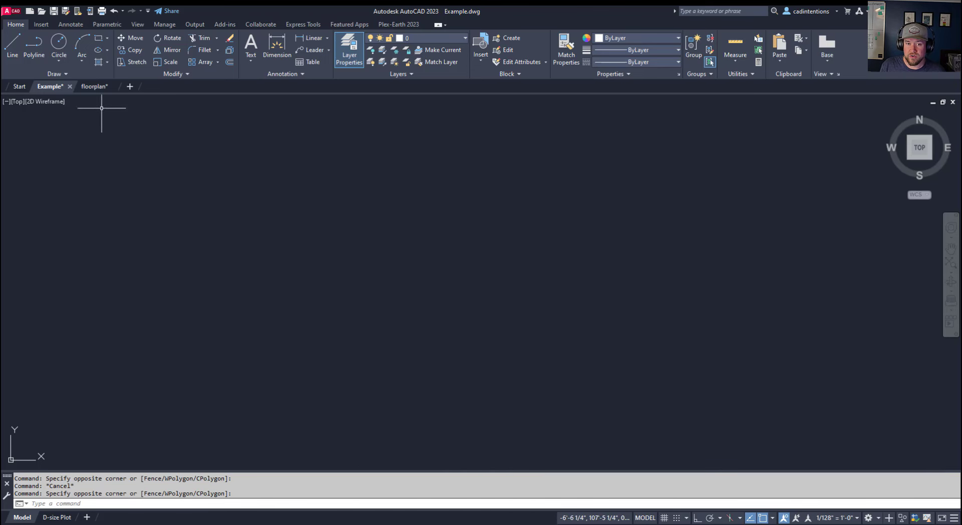
Switch from Example.dwg to the floorplan.dwg tab to view the labelled house plan
click(94, 86)
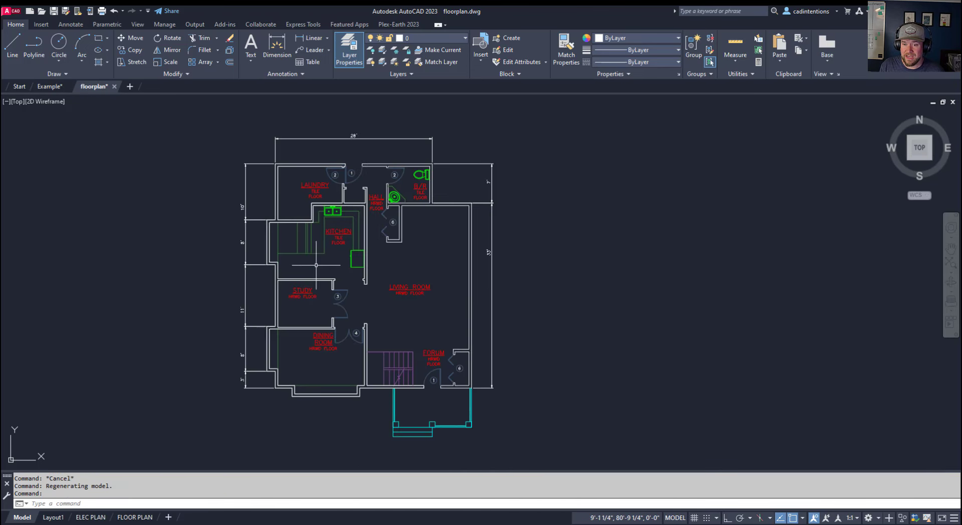
mouse_move(348, 306)
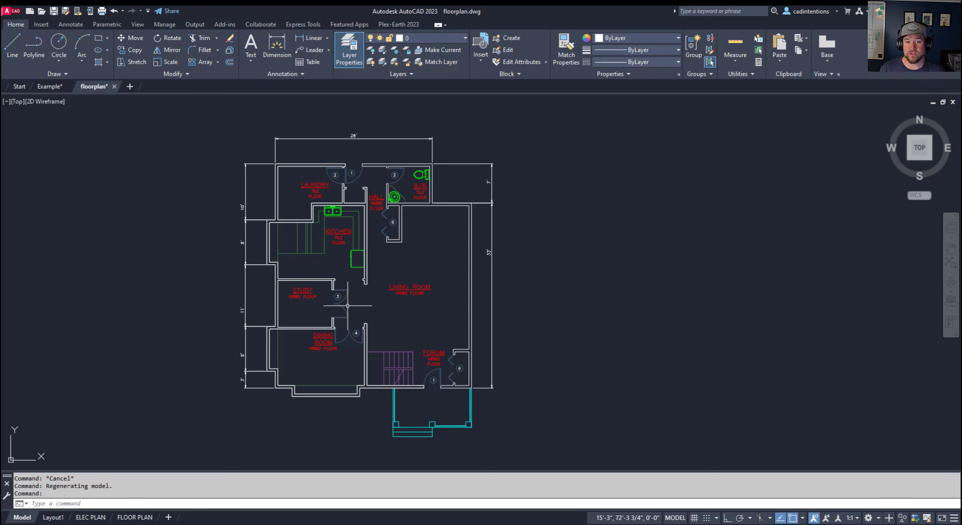
mouse_move(404, 311)
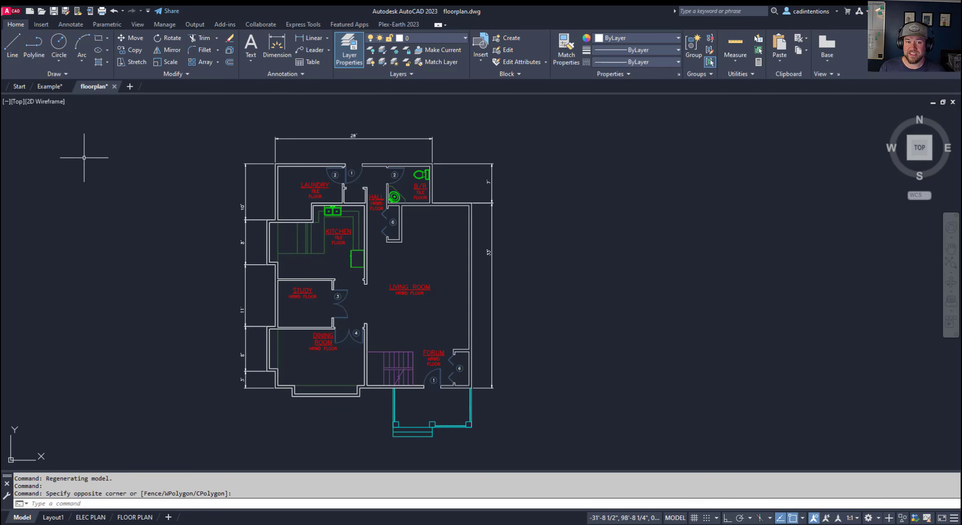
click(49, 86)
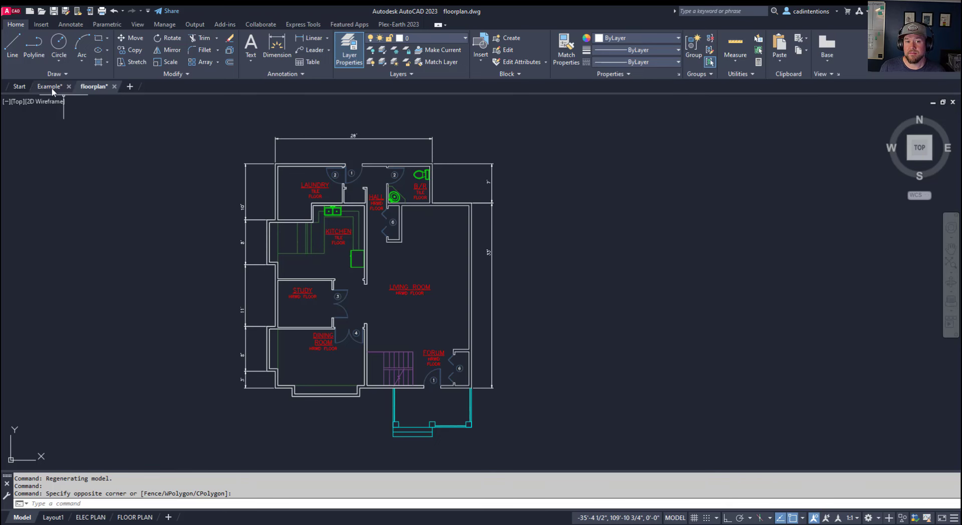
Return to the blank Example.dwg drawing tab
click(49, 87)
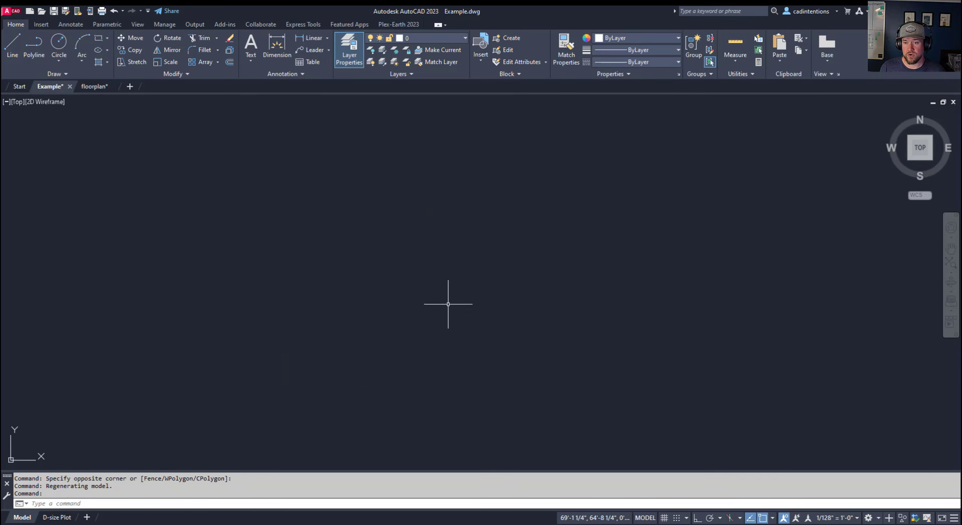
mouse_move(269, 287)
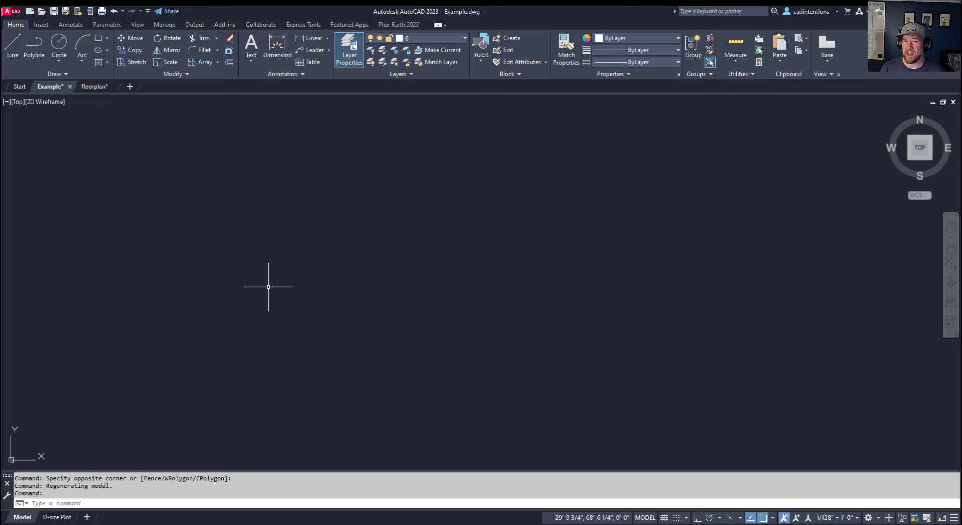
mouse_move(250, 332)
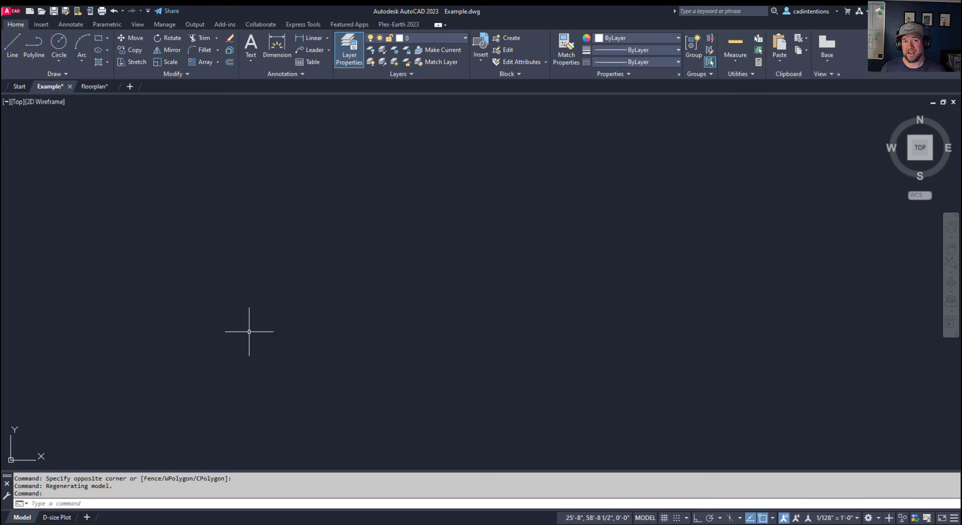
mouse_move(253, 326)
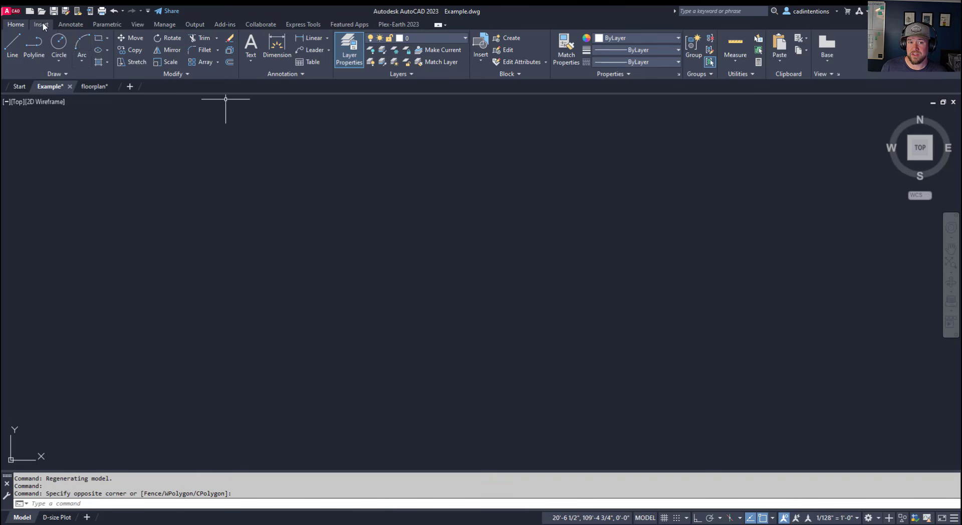
click(41, 24)
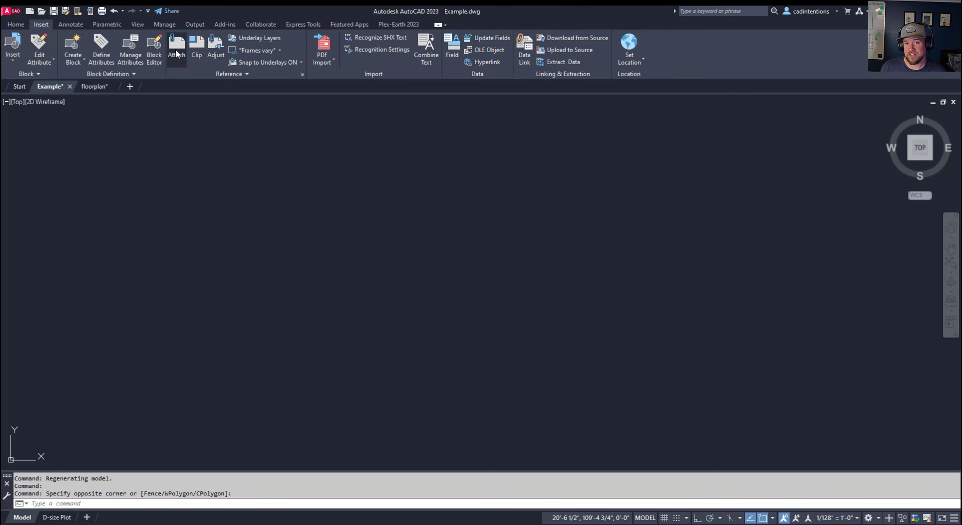
click(176, 48)
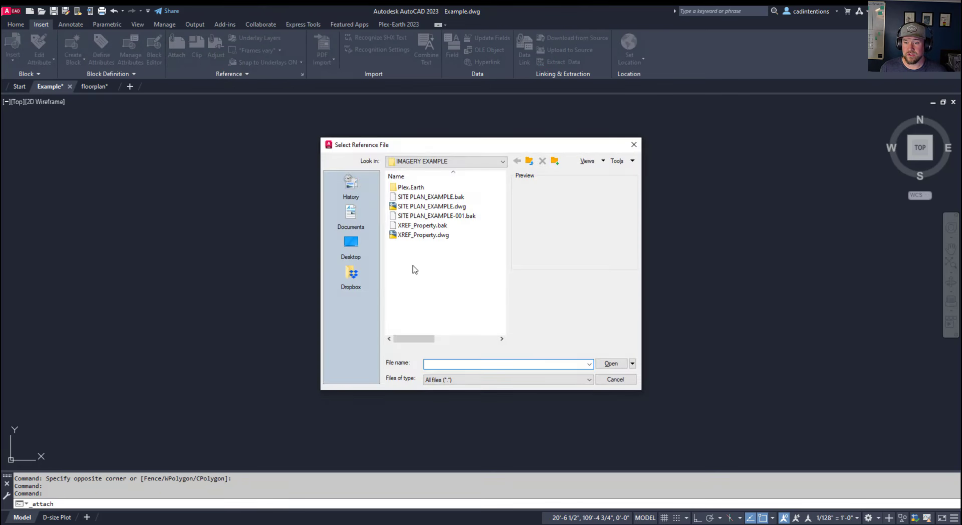
mouse_move(513, 298)
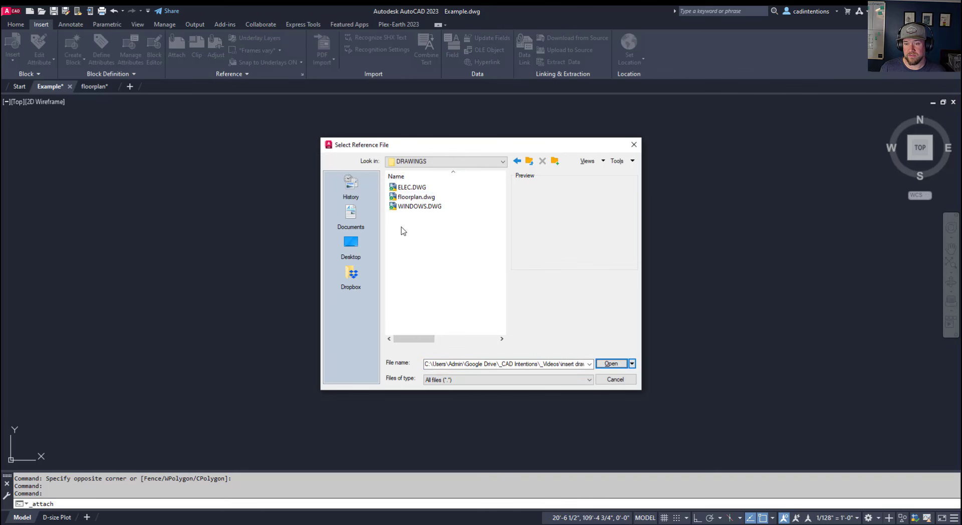
click(416, 196)
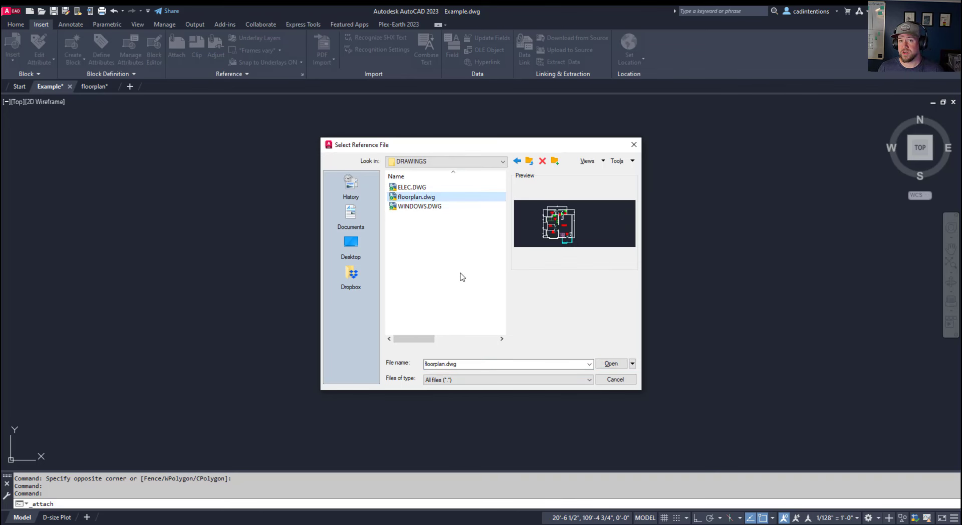
mouse_move(471, 267)
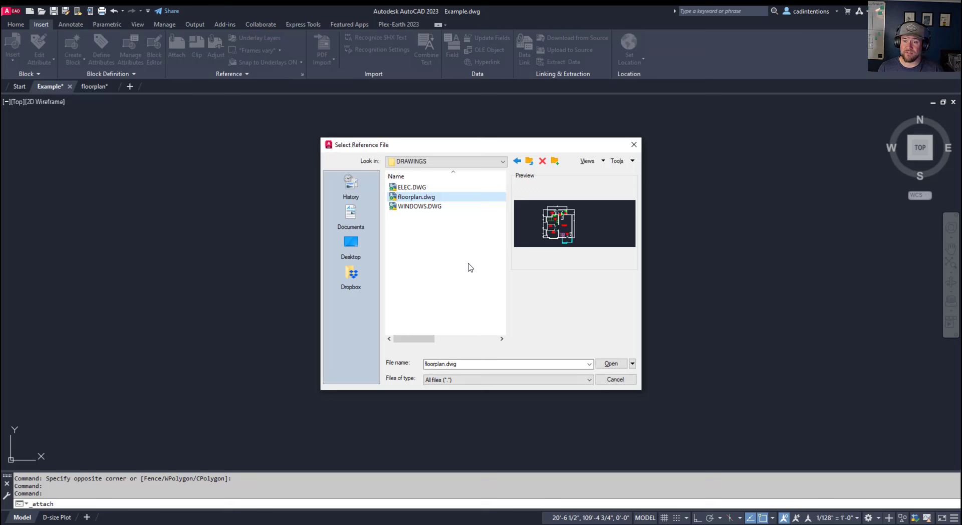
mouse_move(641, 164)
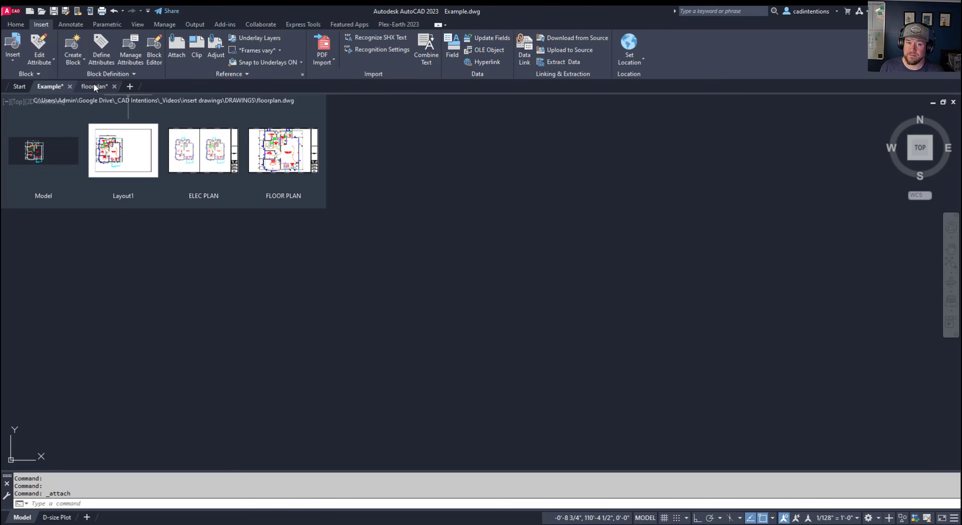
right_click(92, 86)
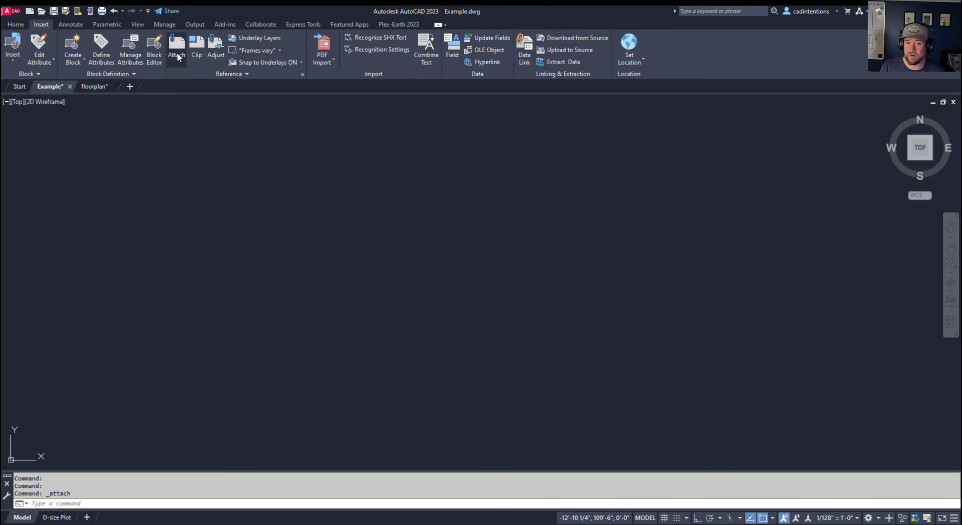
Attach floorplan.dwg as an external reference set to Overlay, scale 1, insertion 0,0
click(176, 49)
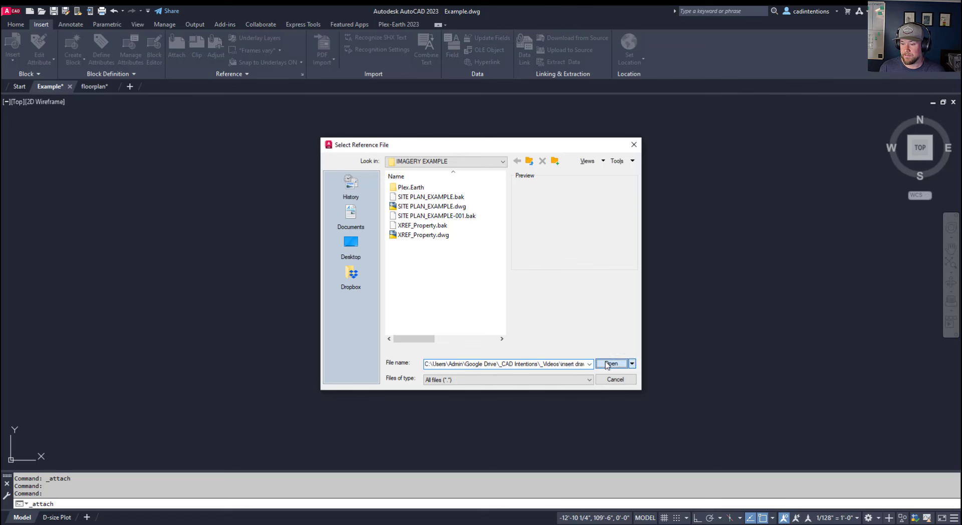
click(610, 364)
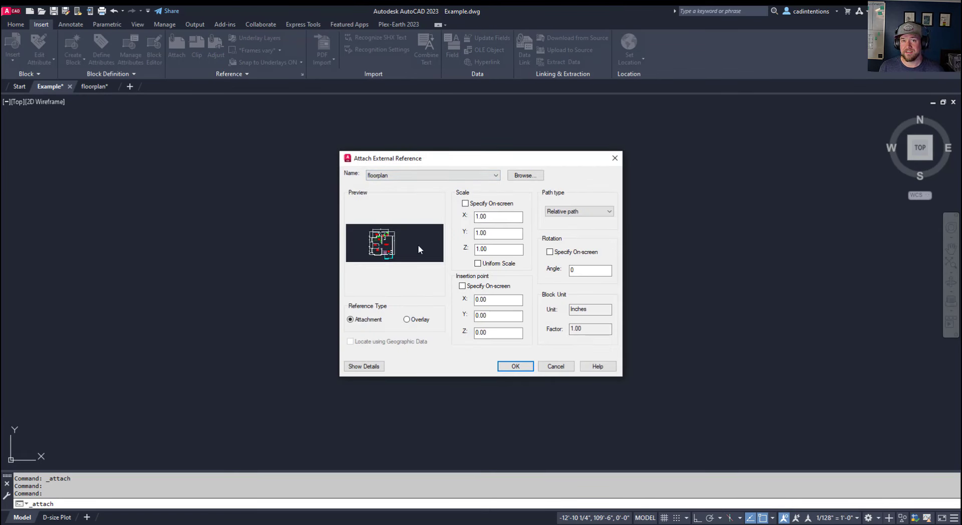
mouse_move(451, 316)
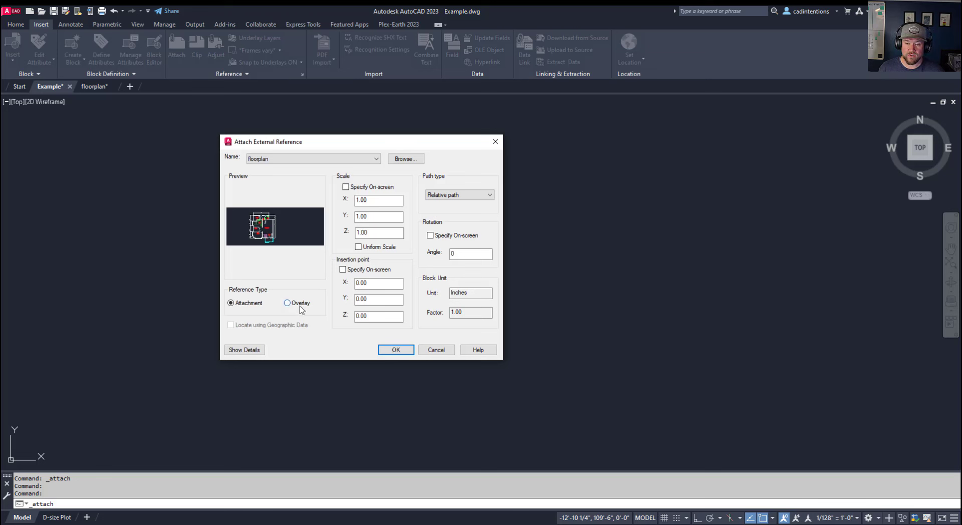
click(287, 302)
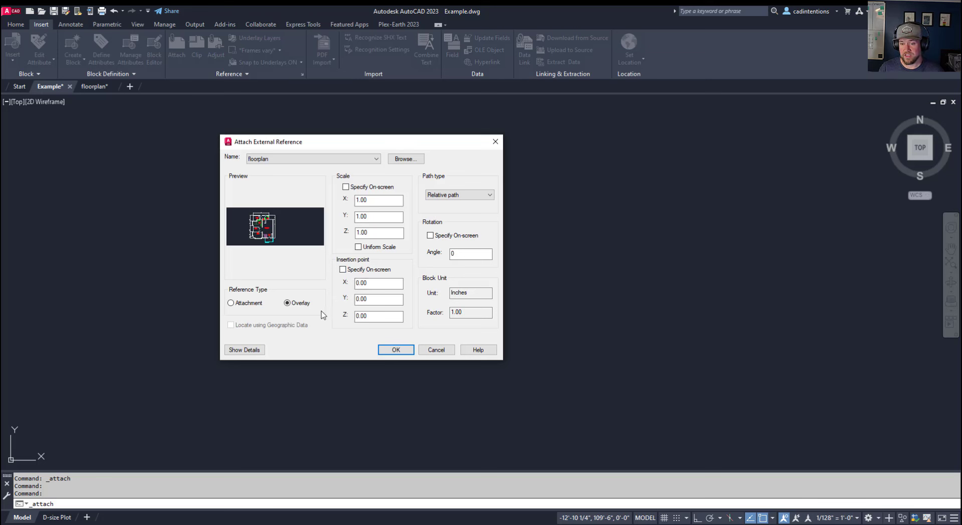
mouse_move(332, 341)
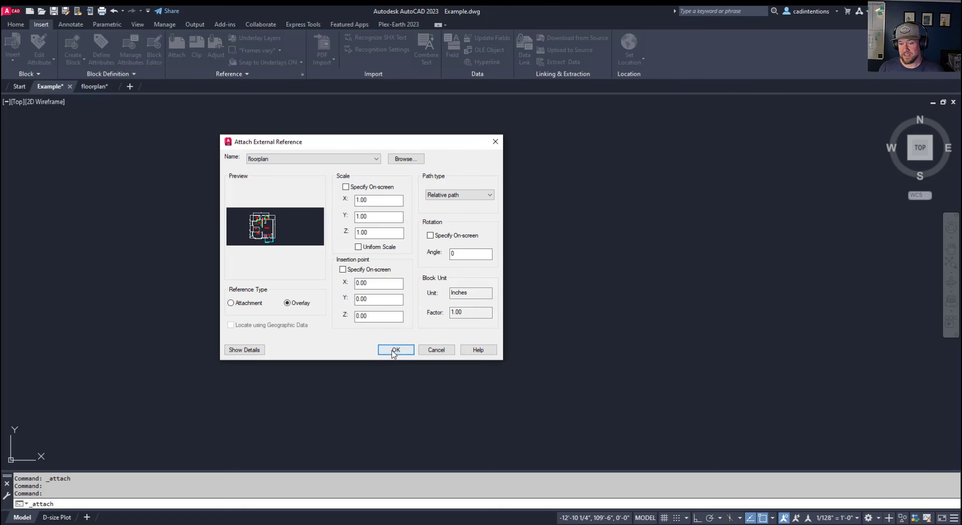
Confirm the attach settings and place the floorplan overlay xref in Example.dwg
click(394, 349)
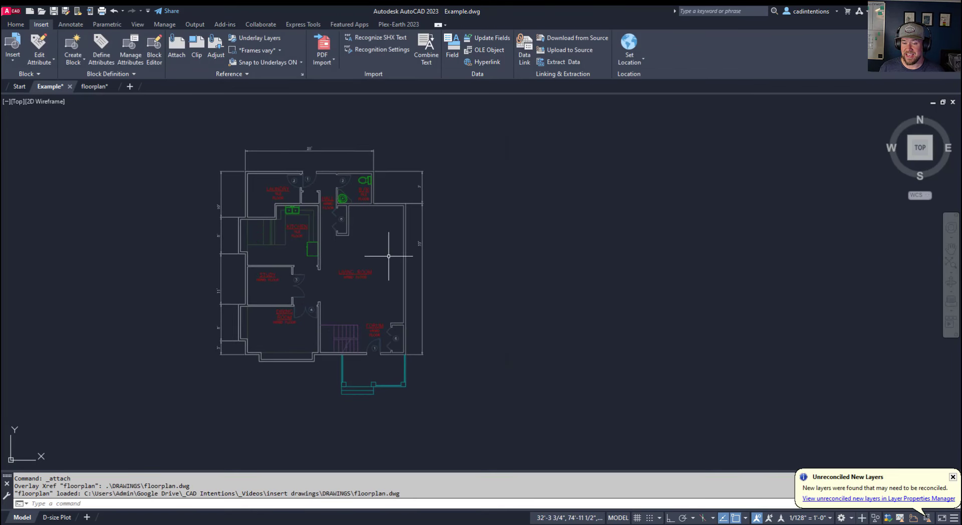
mouse_move(343, 257)
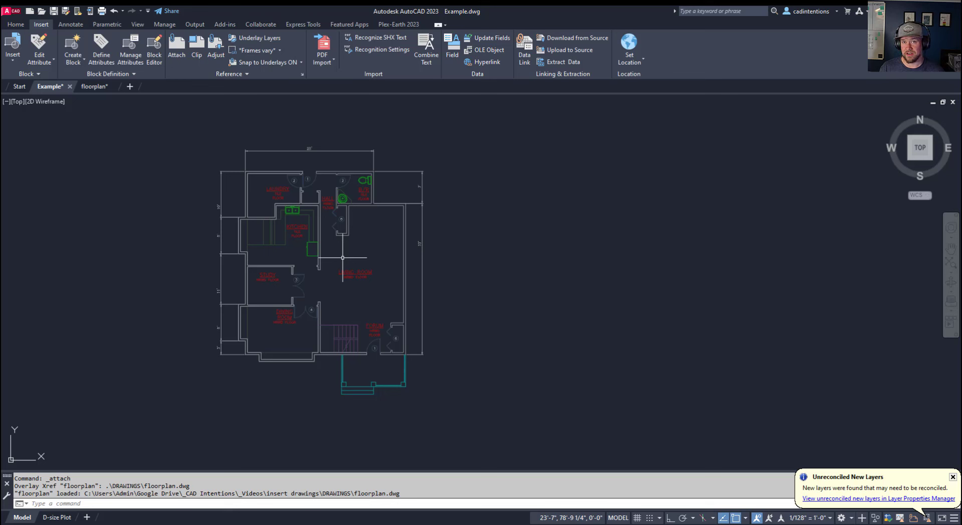
mouse_move(339, 249)
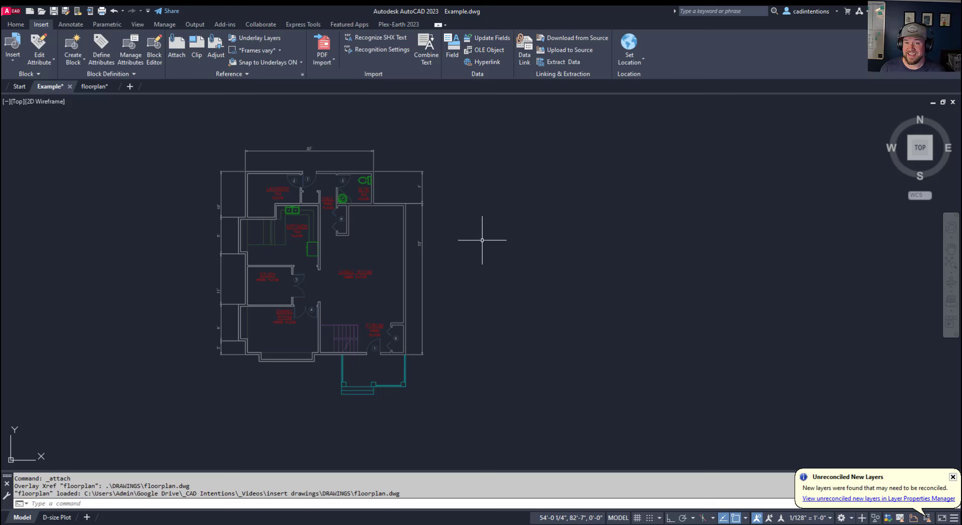
mouse_move(519, 283)
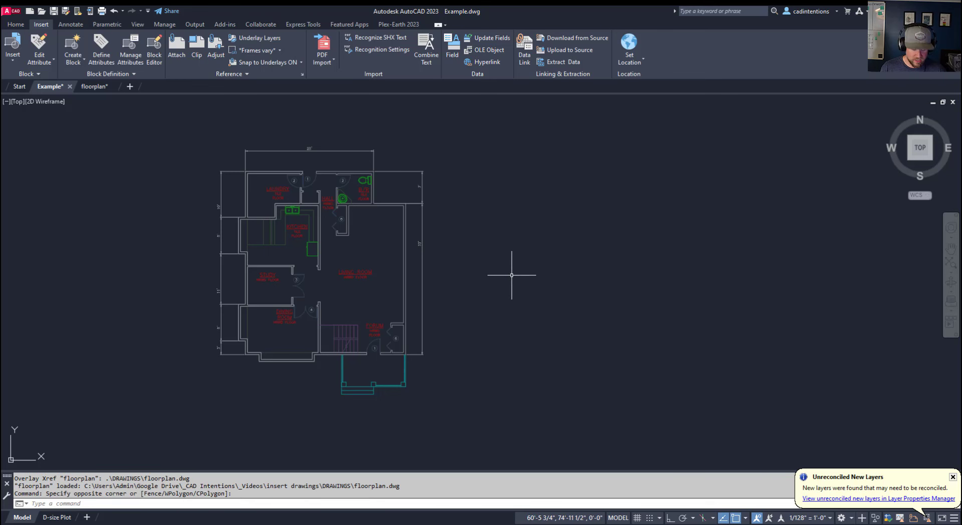
Start the Insert command and browse for a drawing file to insert as a block
click(512, 274)
text(I)
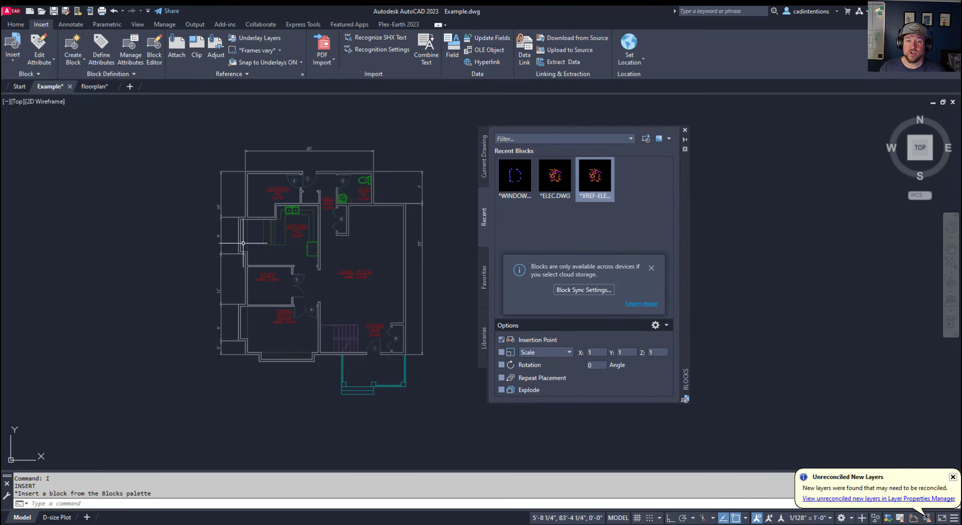
mouse_move(464, 300)
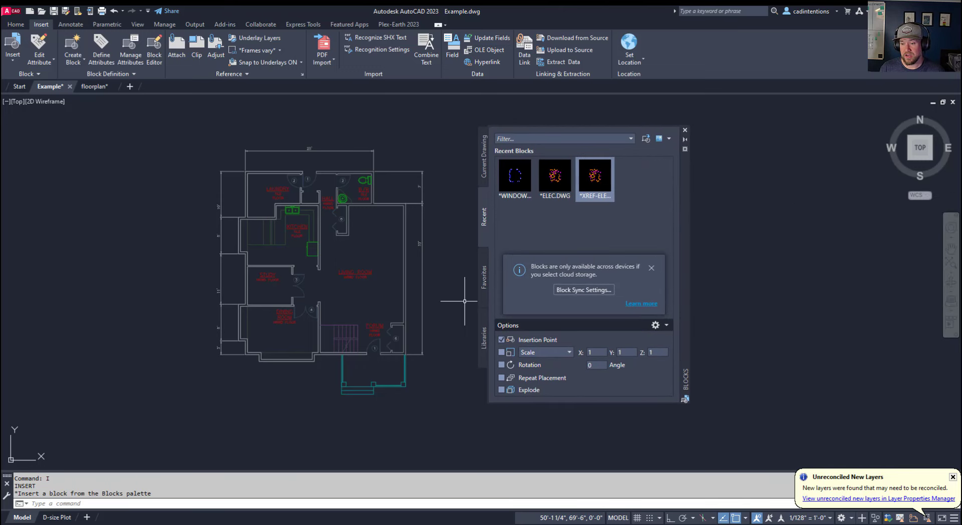
mouse_move(451, 265)
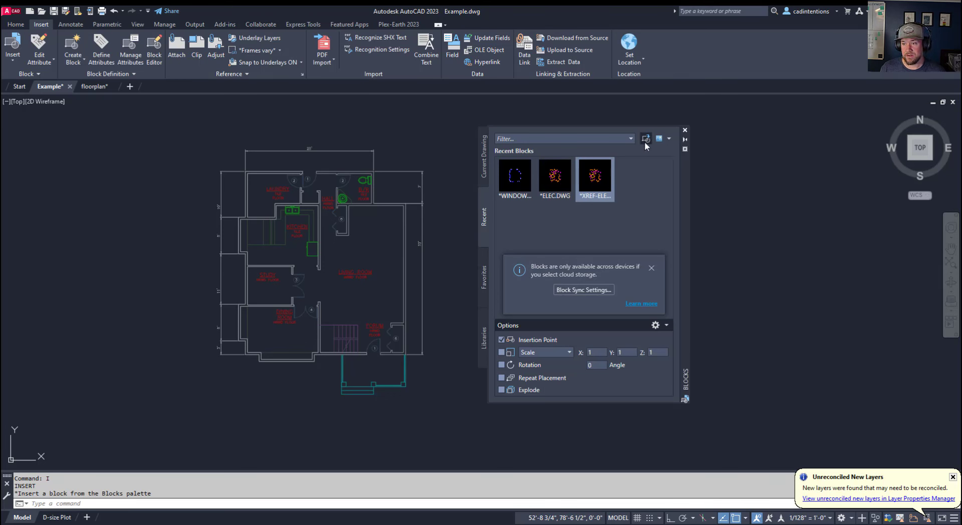
click(645, 139)
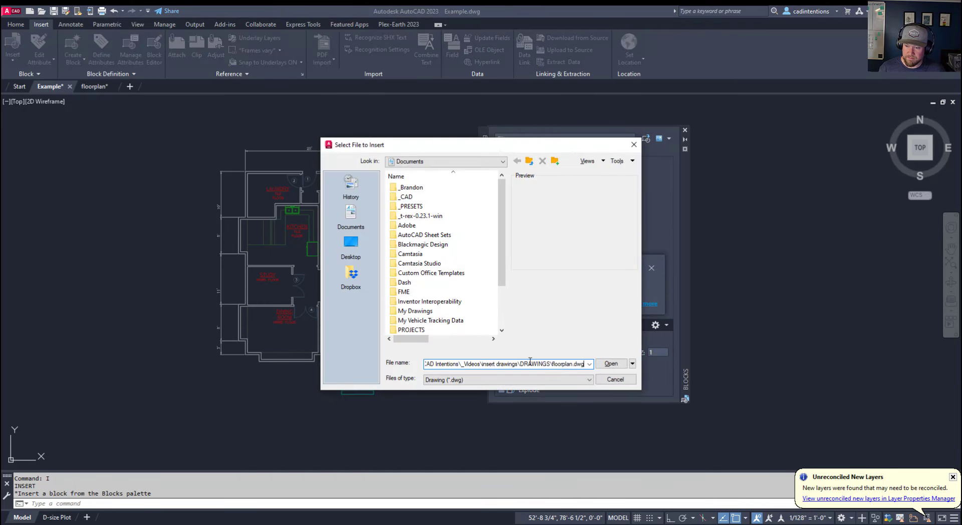
Select ELEC.DWG from the DRAWINGS folder and insert it as a block at 0,0
double_click(560, 364)
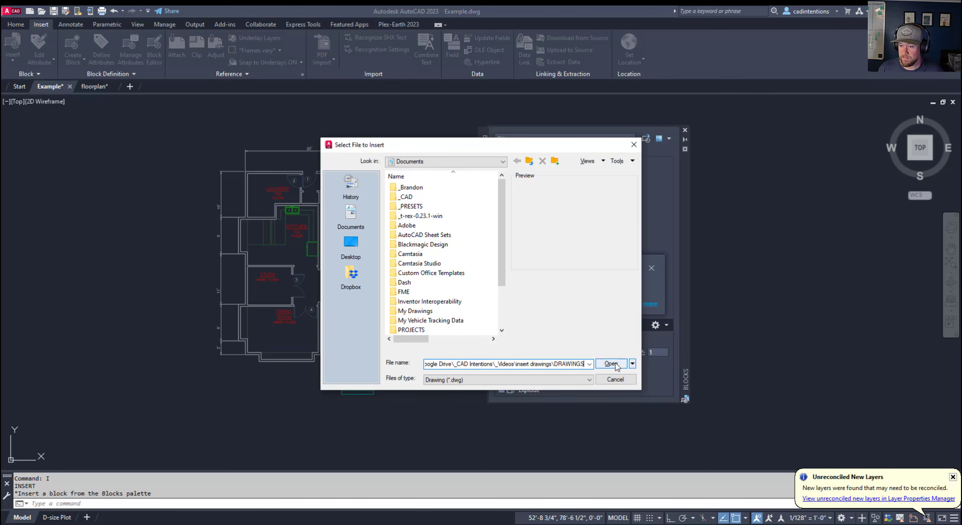
click(610, 364)
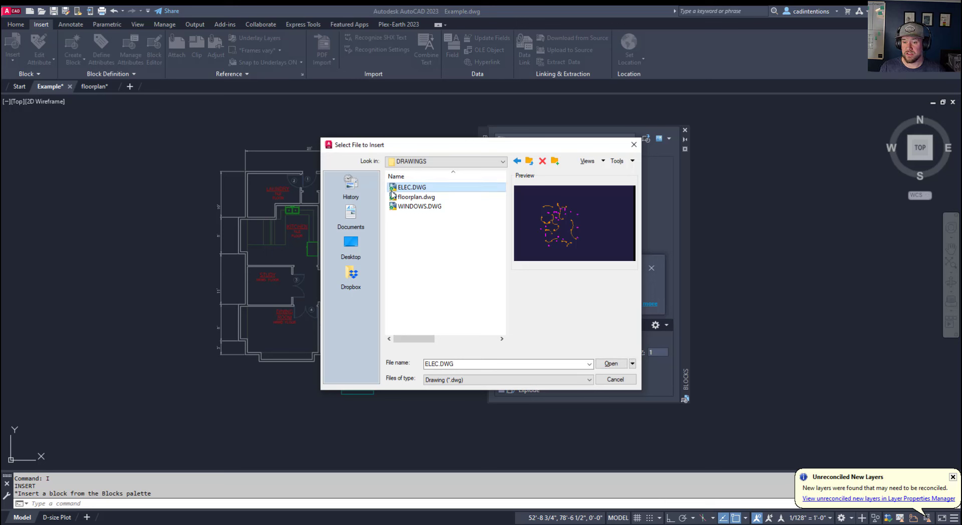
mouse_move(456, 332)
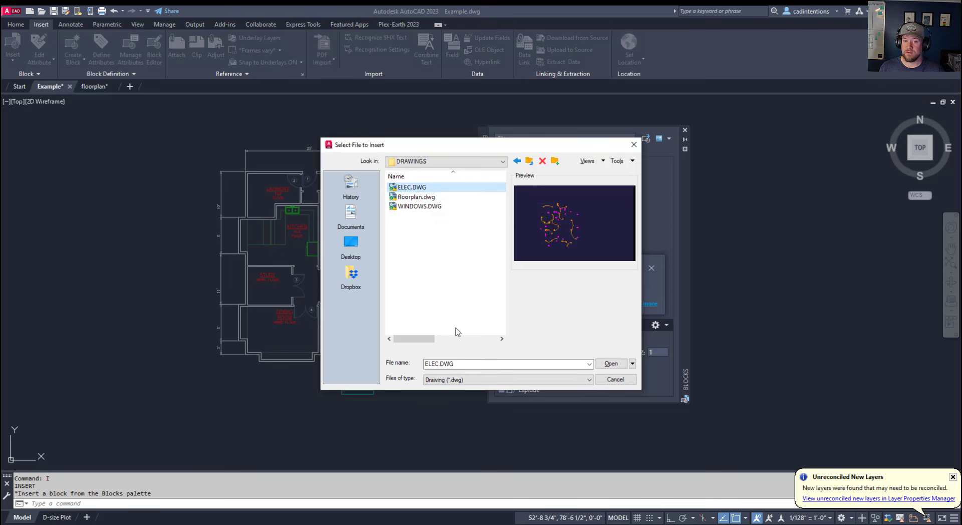
mouse_move(281, 331)
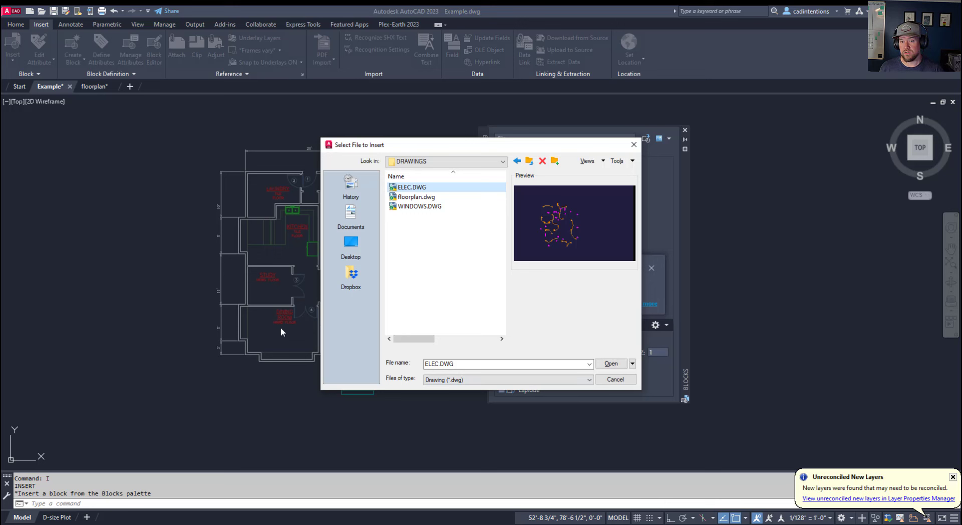
mouse_move(164, 42)
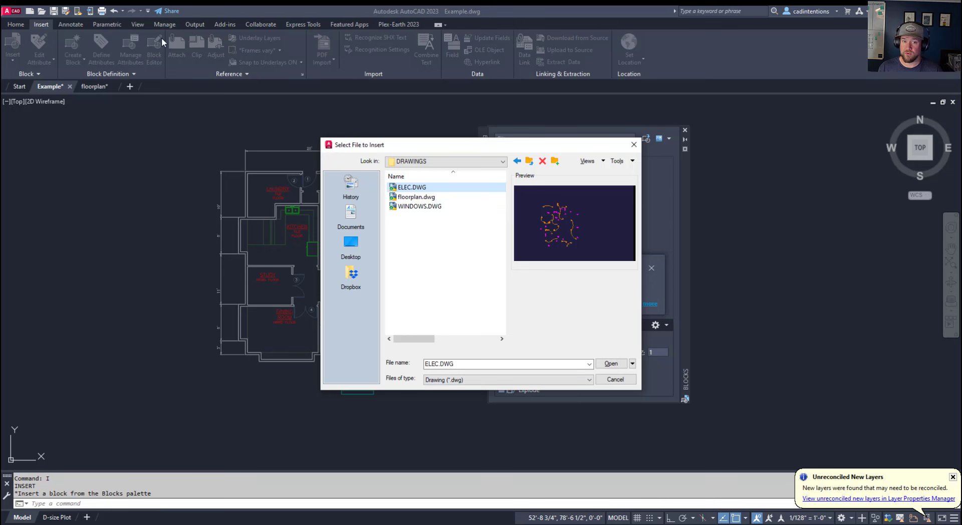
mouse_move(234, 381)
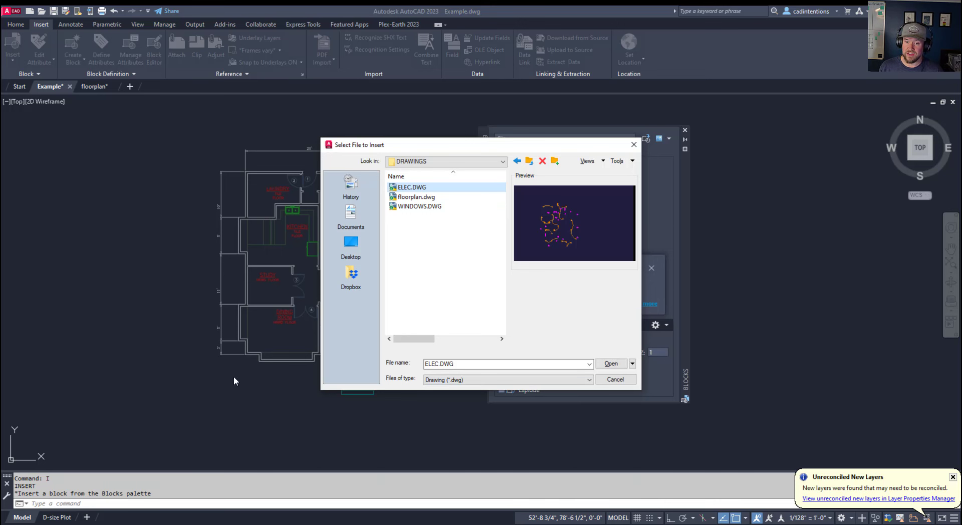
mouse_move(313, 323)
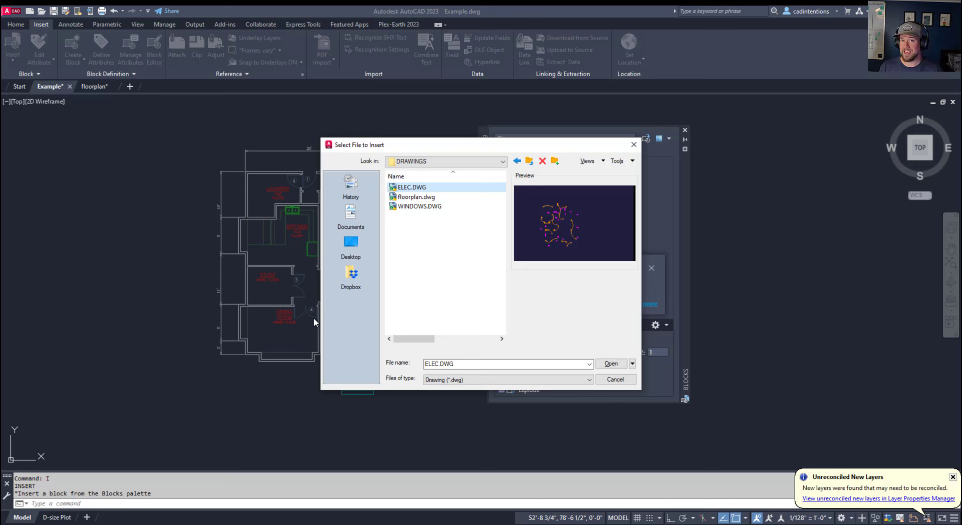
click(415, 196)
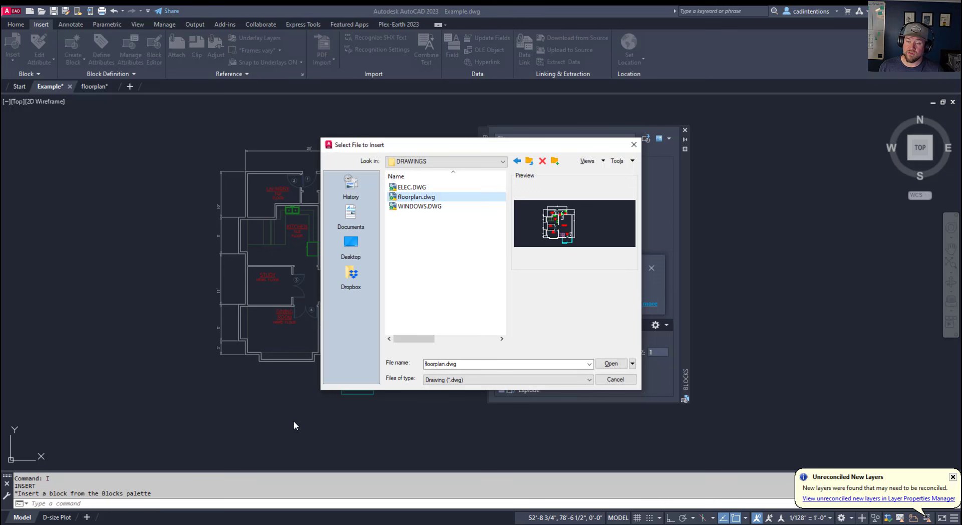
mouse_move(301, 352)
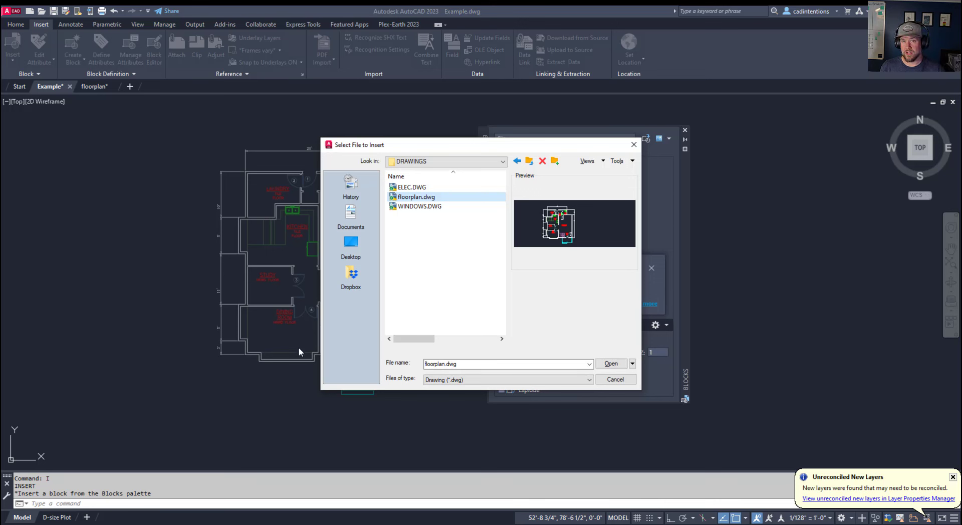
click(410, 188)
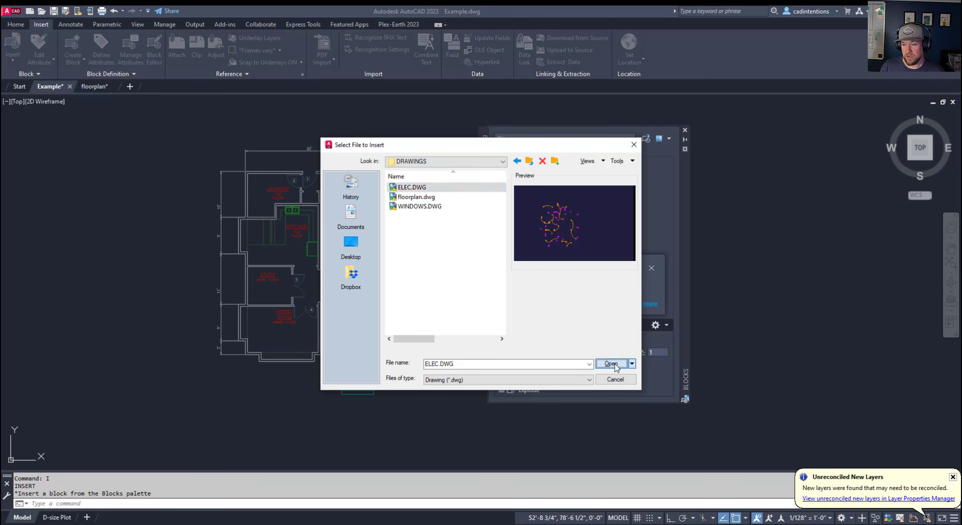
click(610, 363)
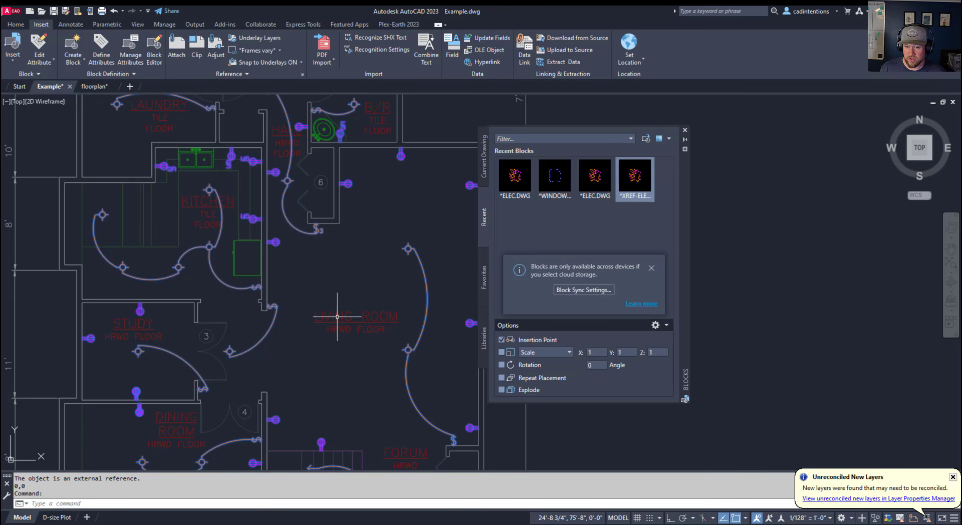
Close the Blocks palette and show the ELEC block's properties: position 0,0, scale 1
scroll(down, 3)
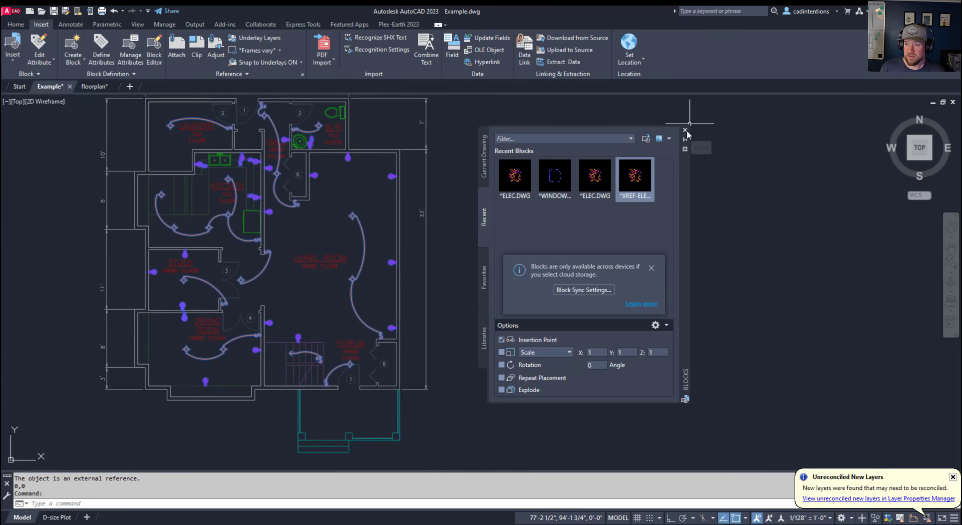
click(685, 131)
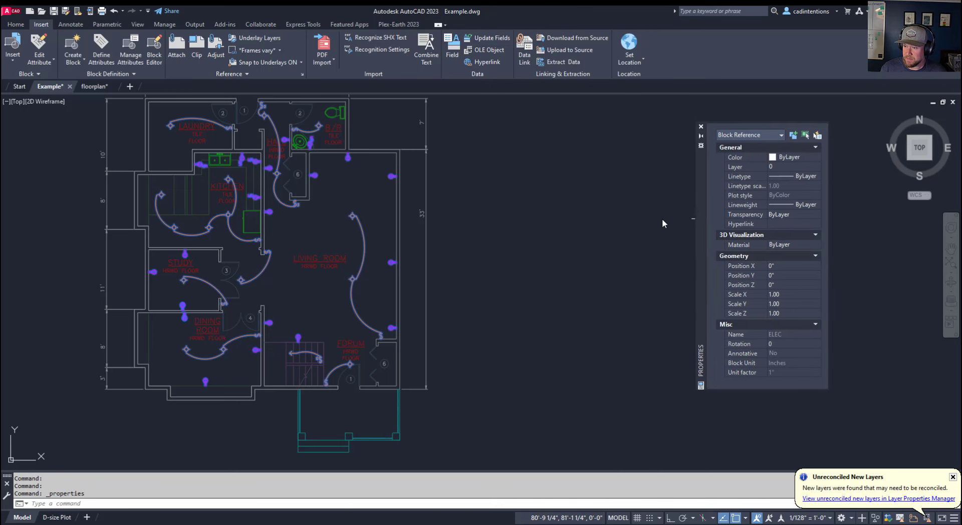
drag(761, 135, 619, 142)
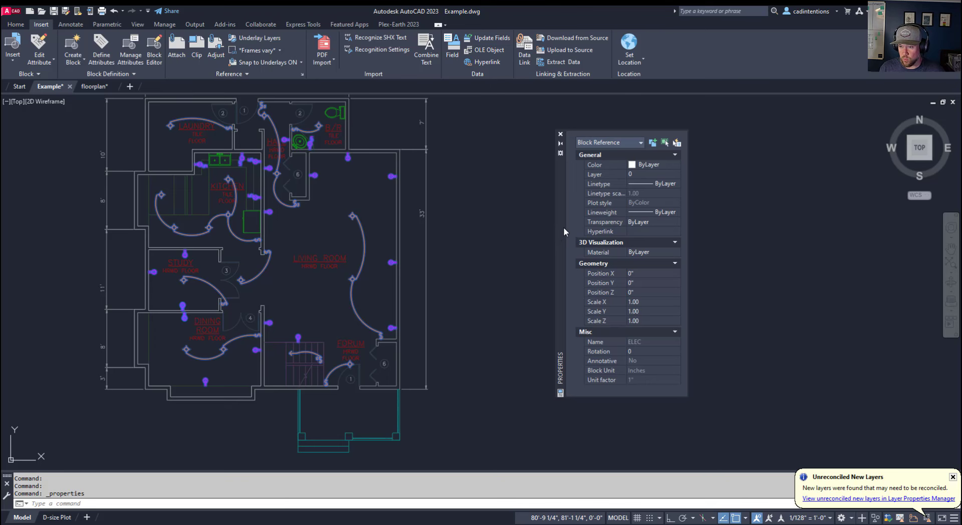
right_click(322, 240)
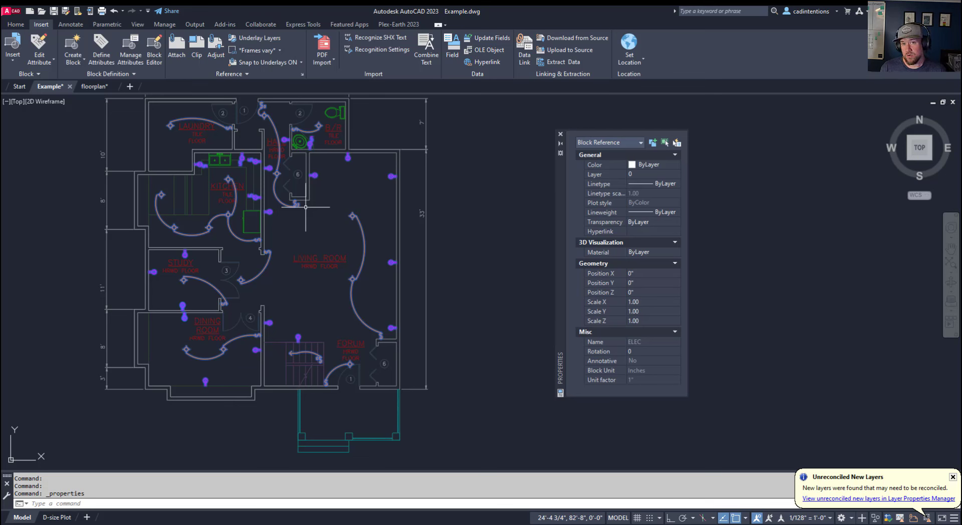
mouse_move(274, 180)
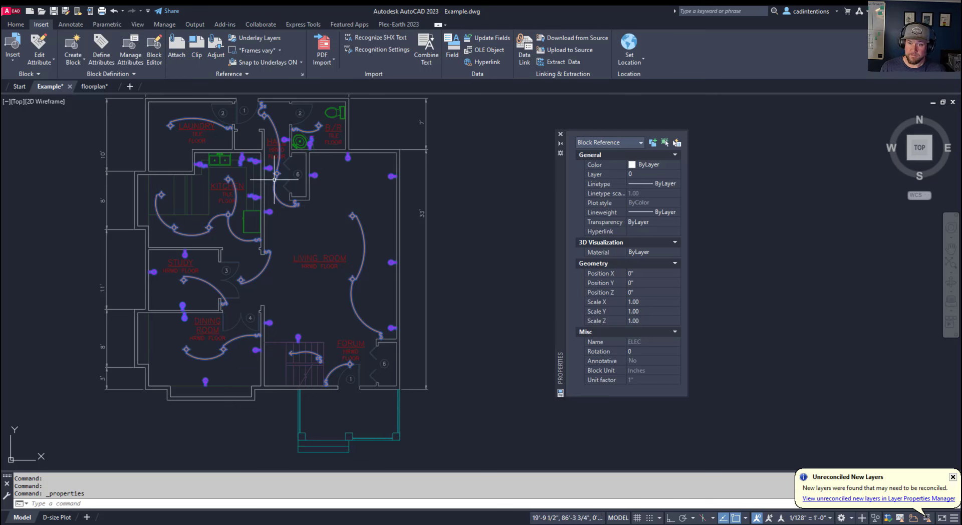
mouse_move(310, 239)
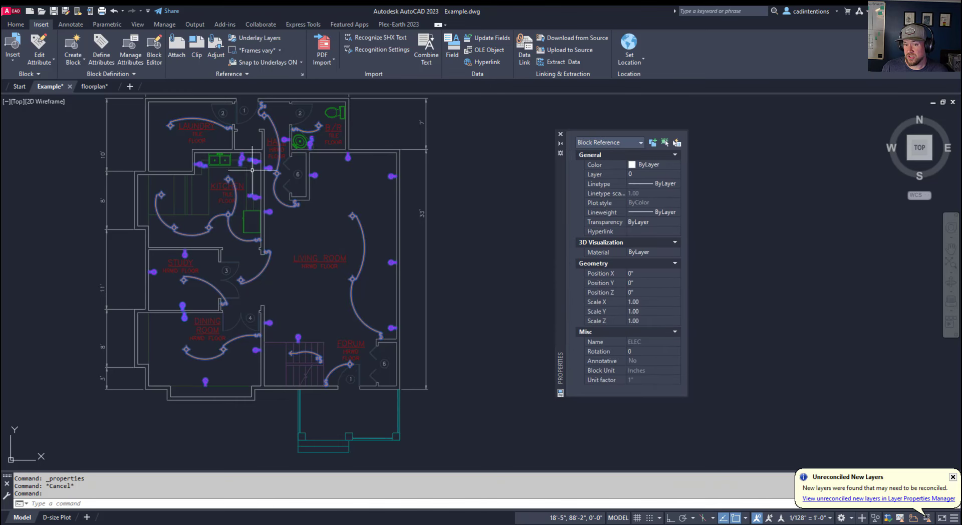
mouse_move(230, 270)
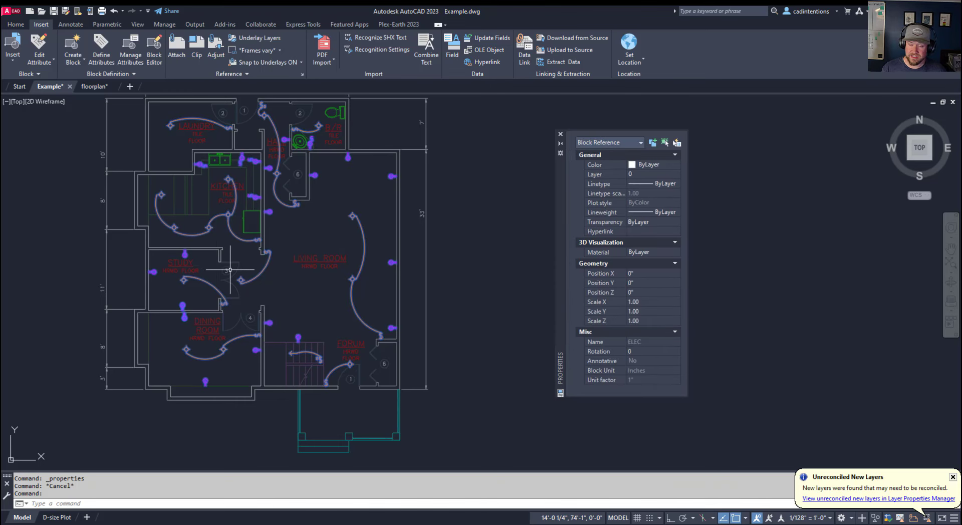
right_click(231, 270)
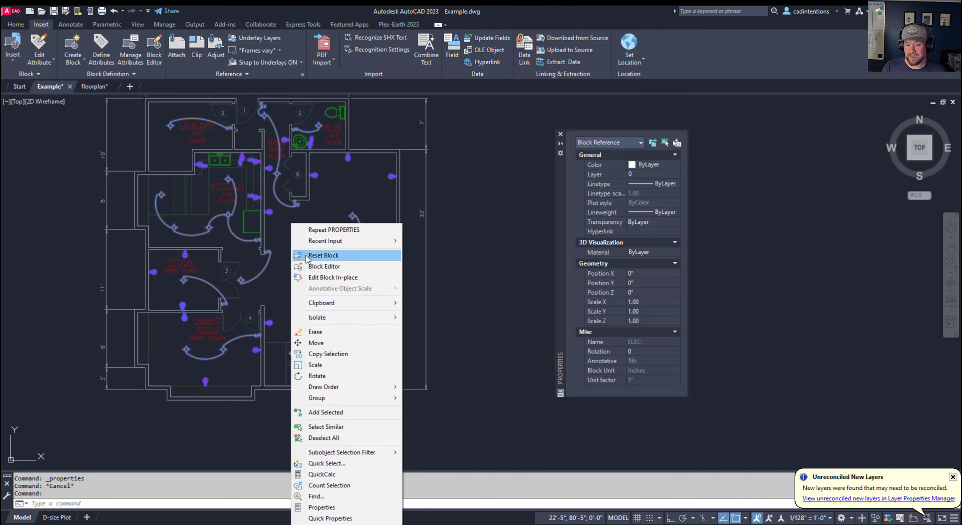
mouse_move(324, 267)
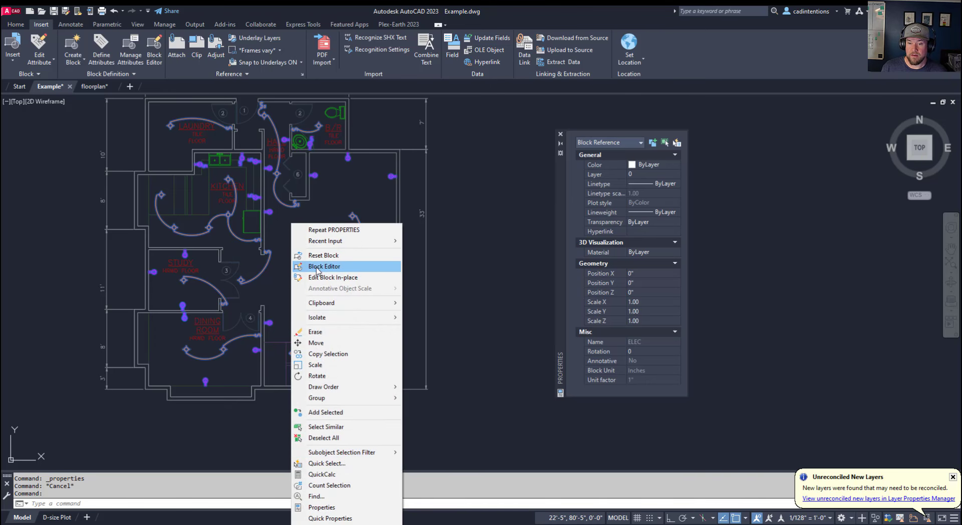
click(324, 266)
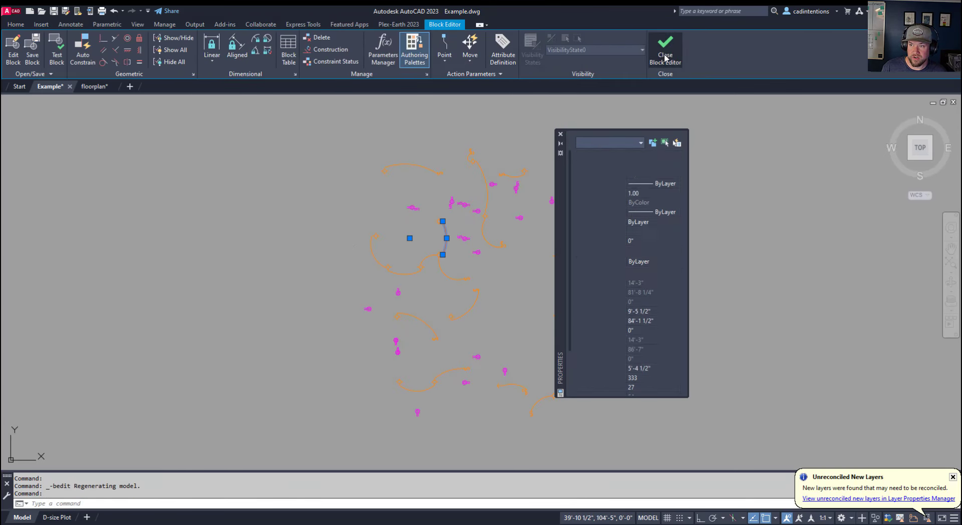
click(664, 49)
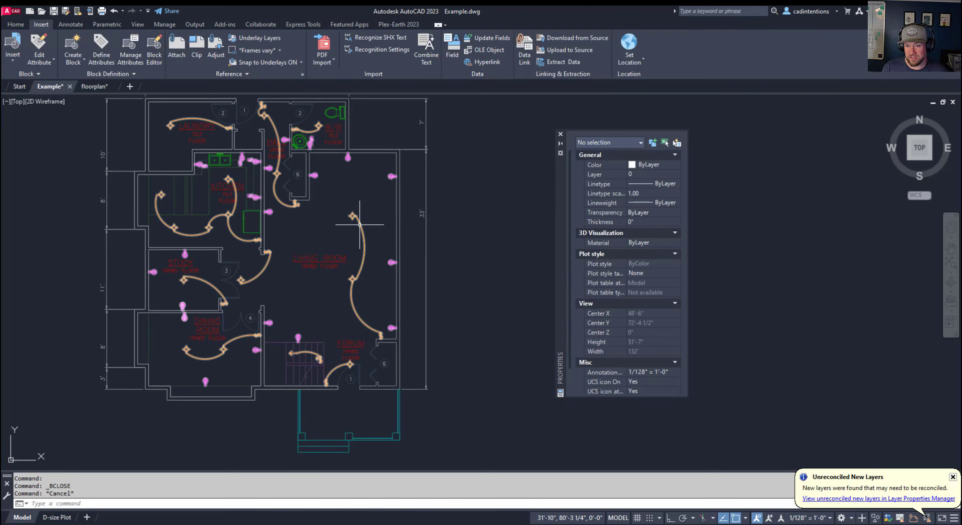
Explode the inserted ELEC block into loose electrical objects over the floorplan
click(304, 193)
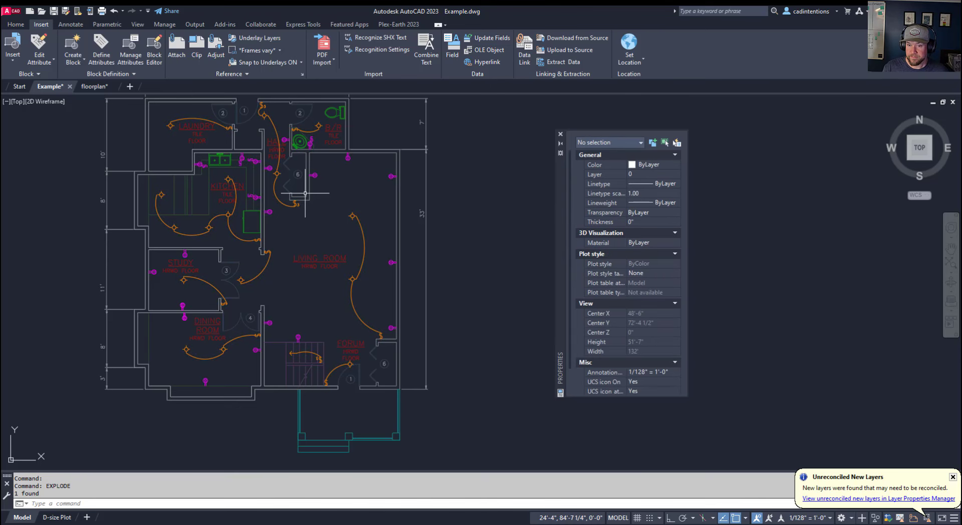
click(353, 215)
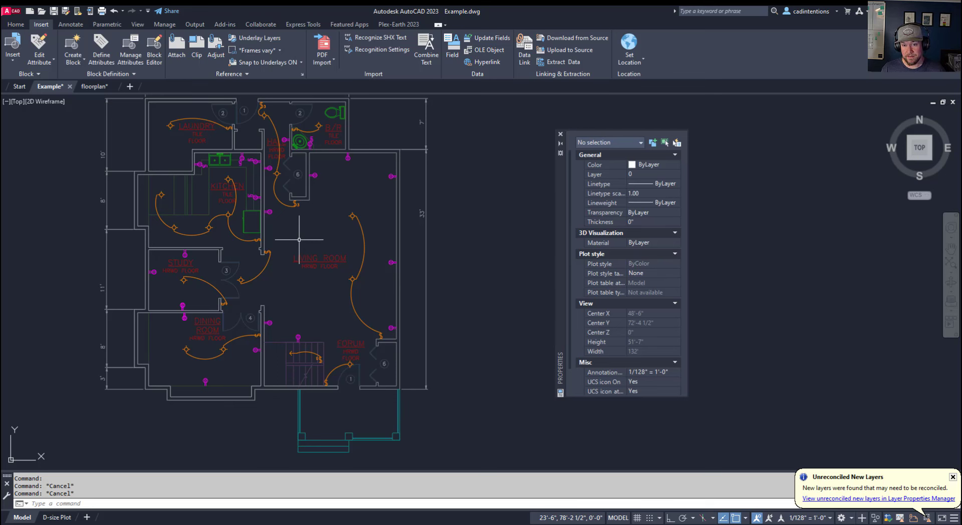
mouse_move(334, 350)
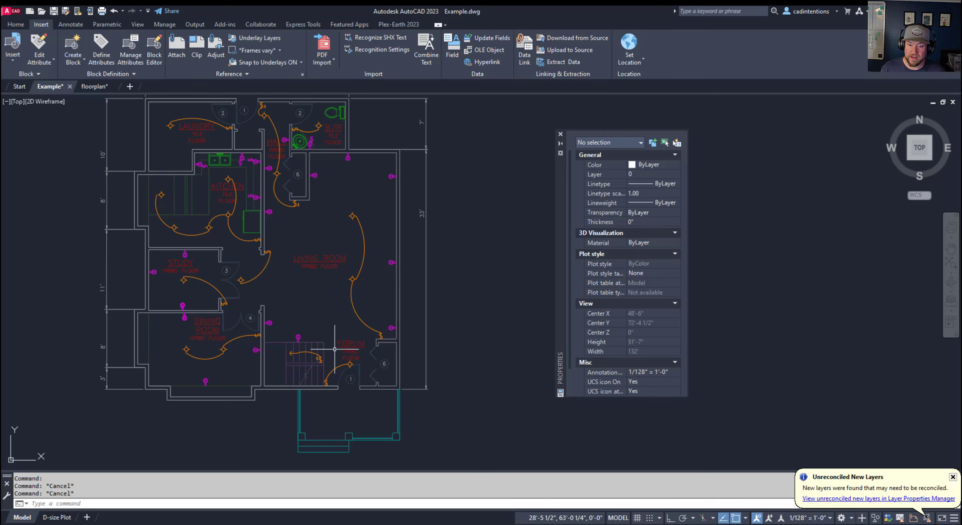
mouse_move(298, 361)
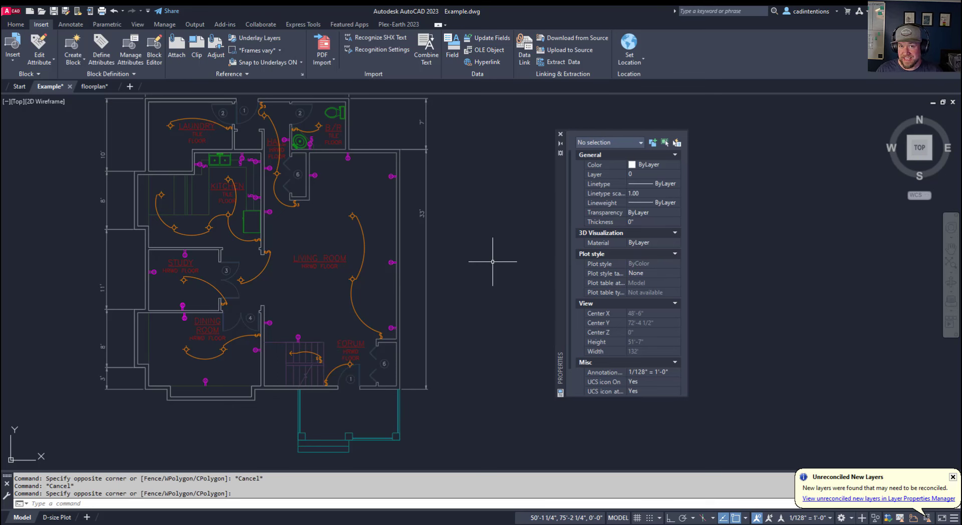
mouse_move(471, 274)
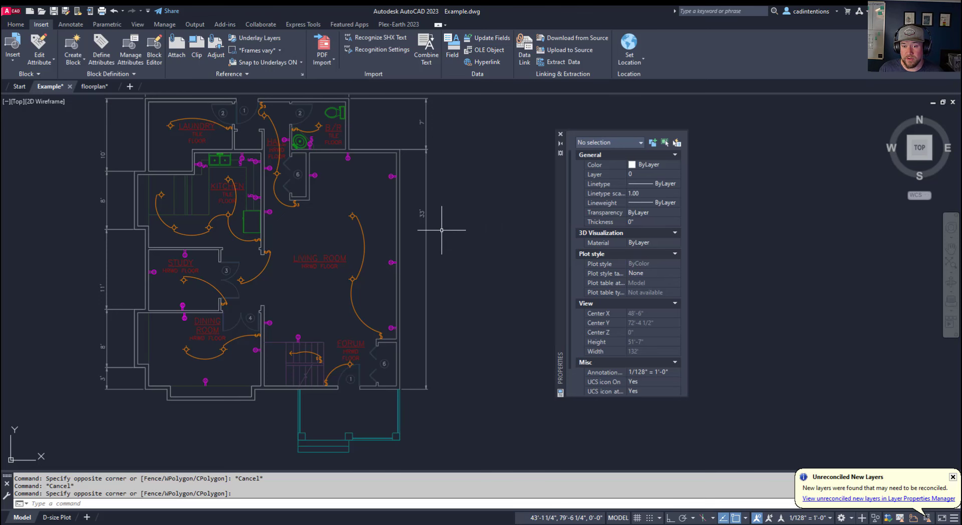
mouse_move(269, 102)
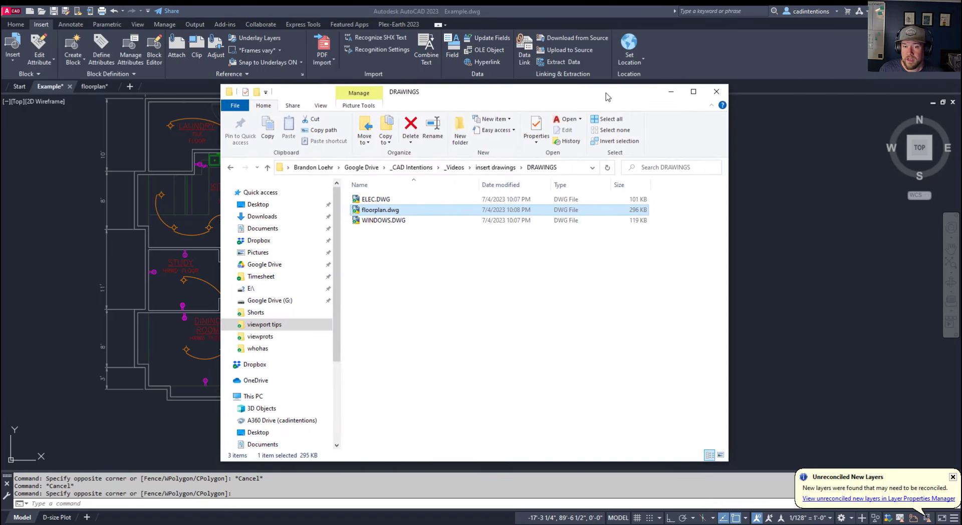
click(551, 195)
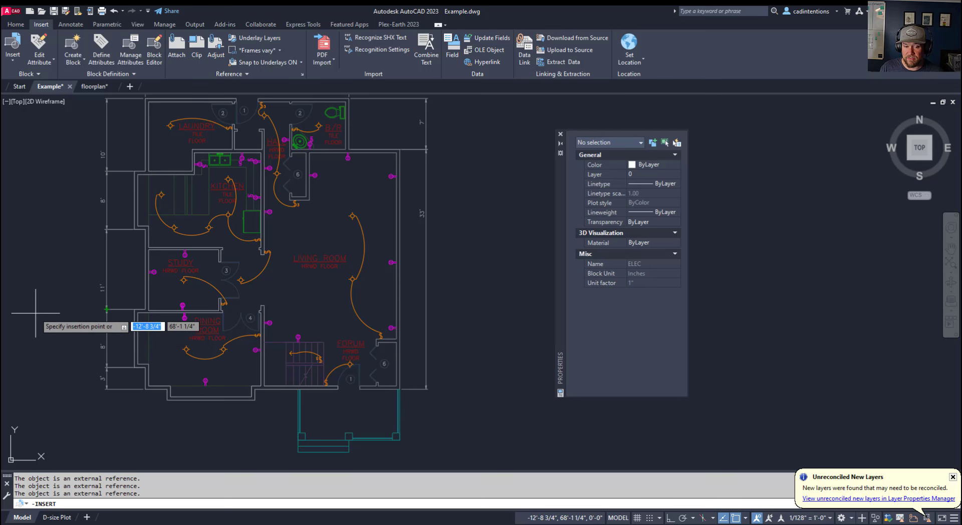
text(0)
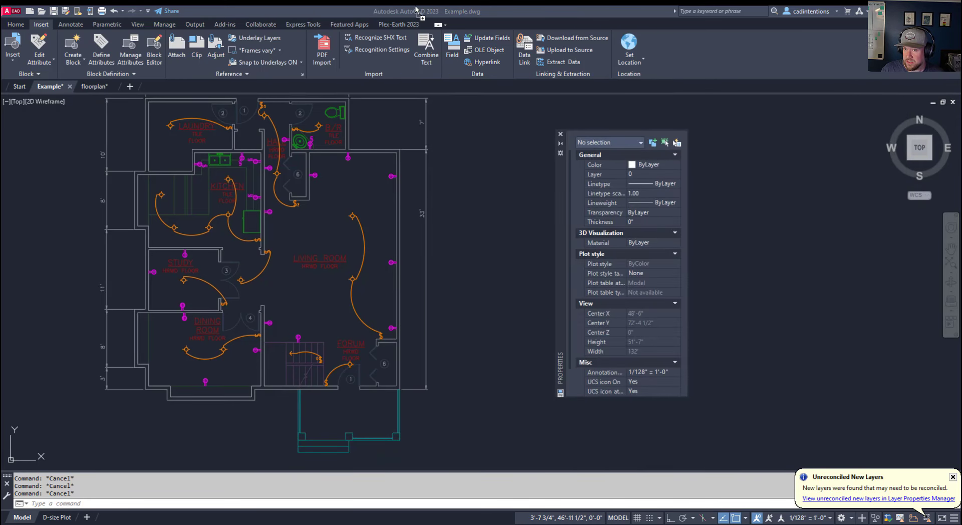
mouse_move(373, 17)
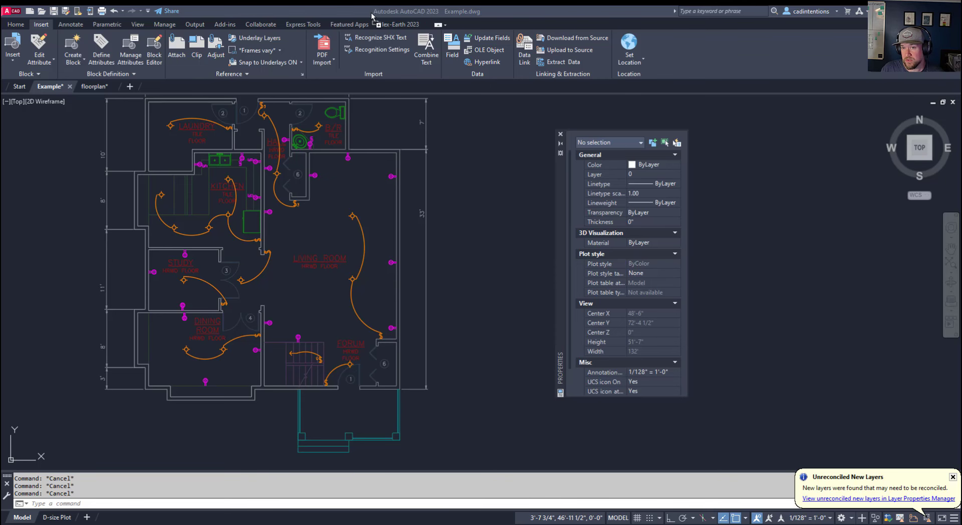
mouse_move(433, 17)
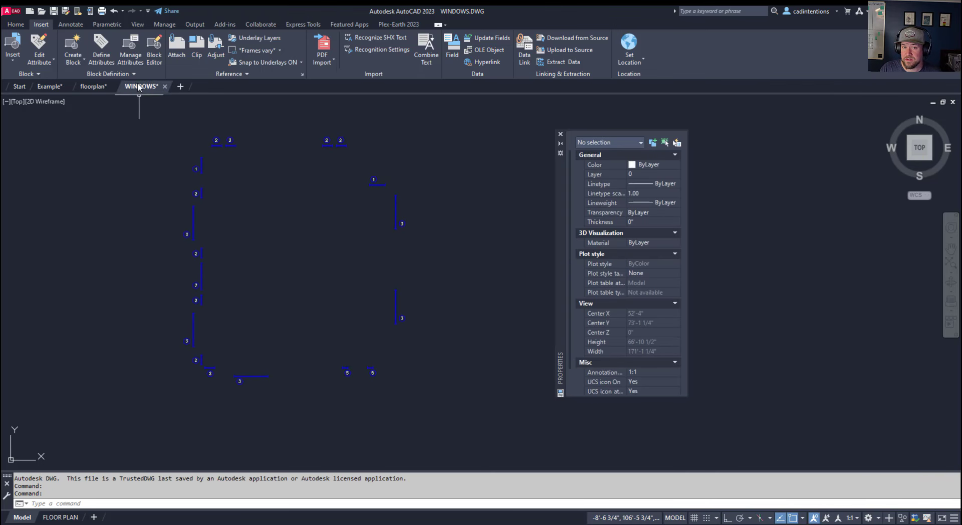
mouse_move(275, 213)
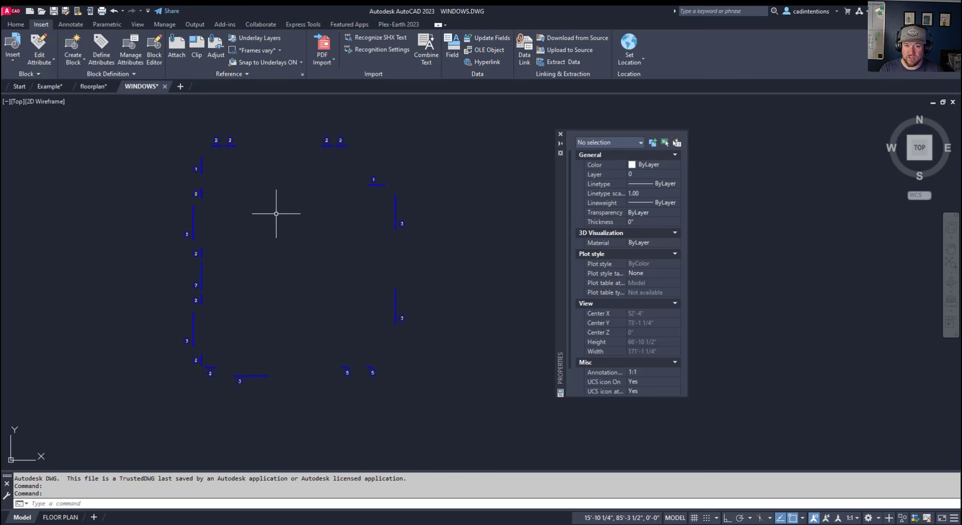
mouse_move(331, 141)
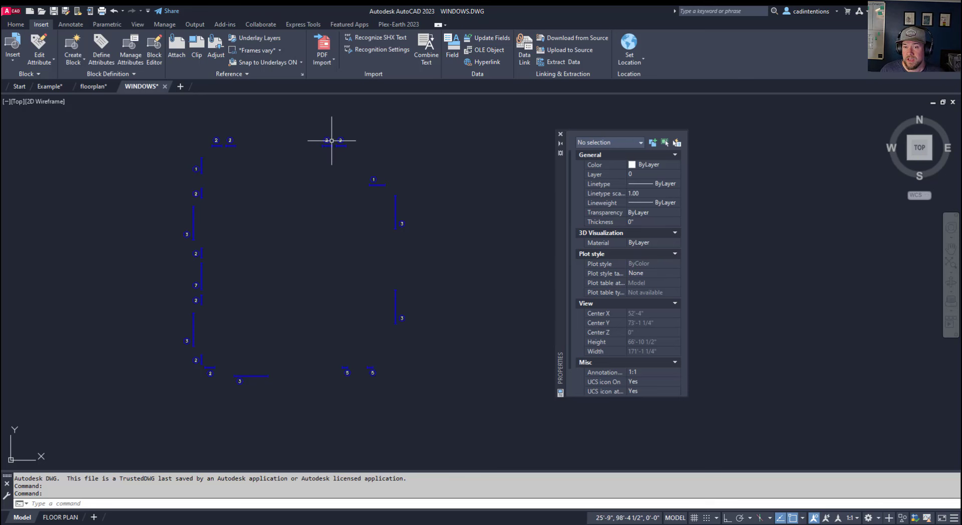
mouse_move(327, 141)
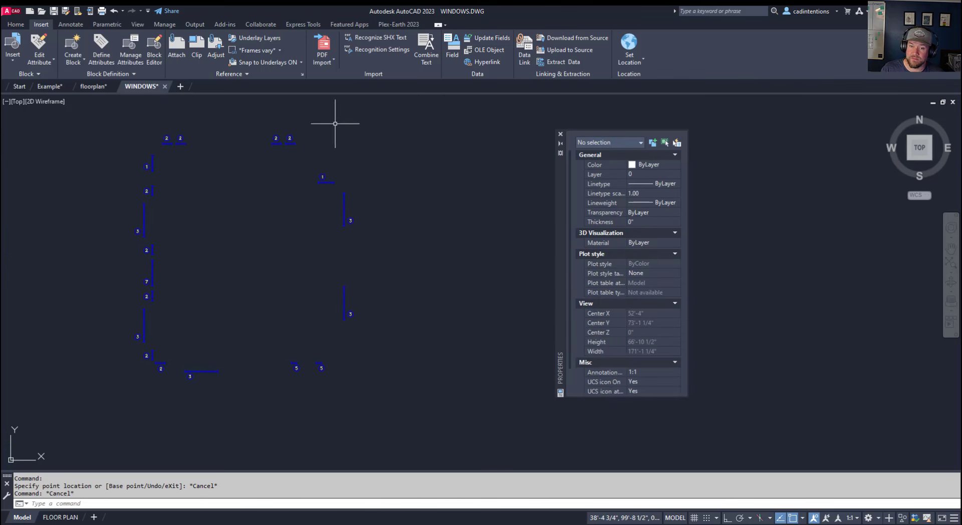
mouse_move(48, 286)
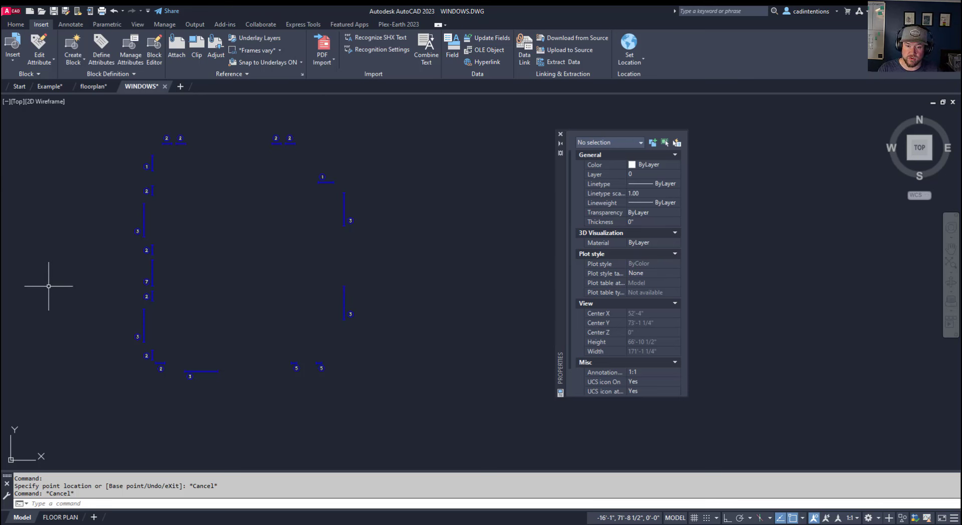
mouse_move(234, 366)
text(COP)
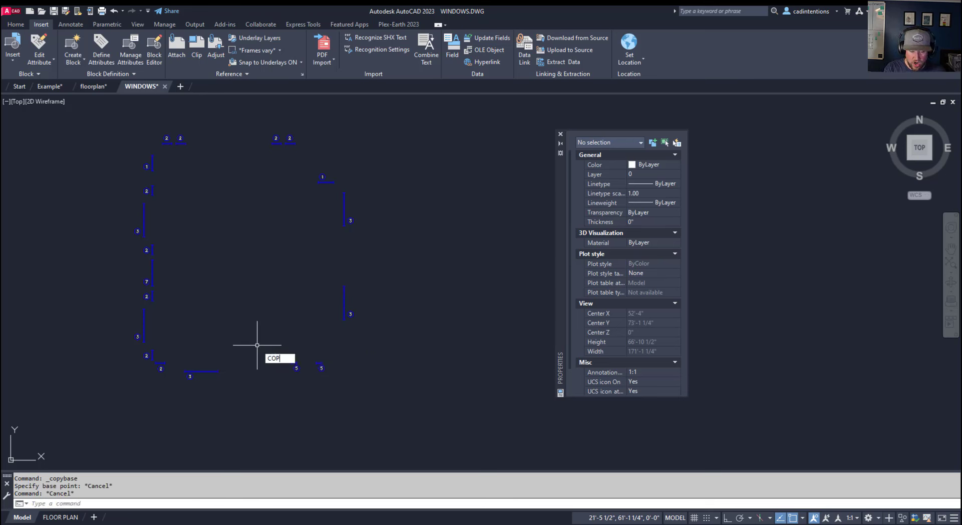
Run COPYBASE with base point 0,0 to copy all 19 window blocks
key(enter)
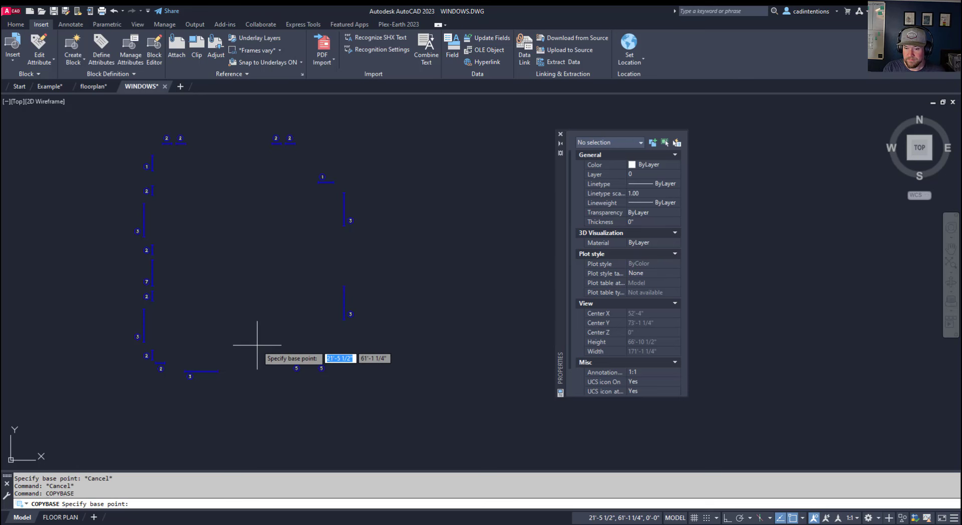
mouse_move(282, 373)
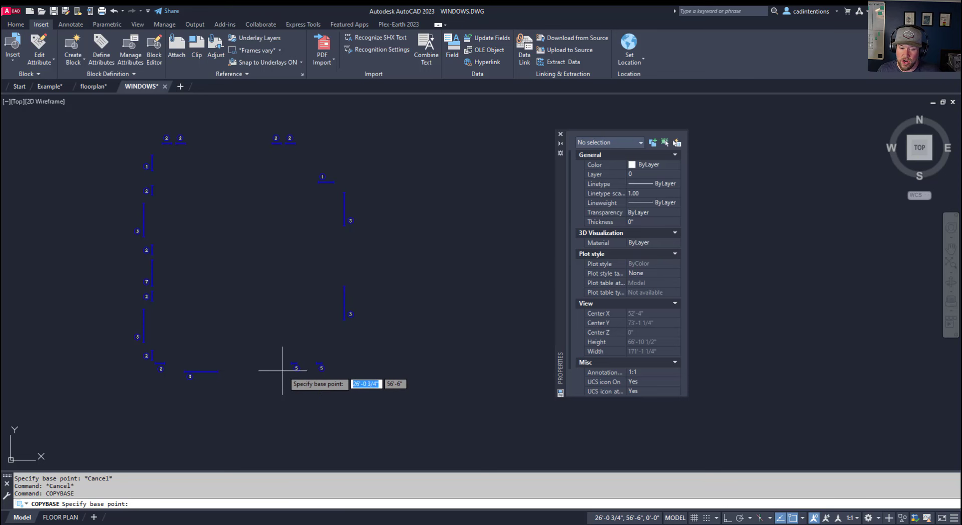
mouse_move(307, 352)
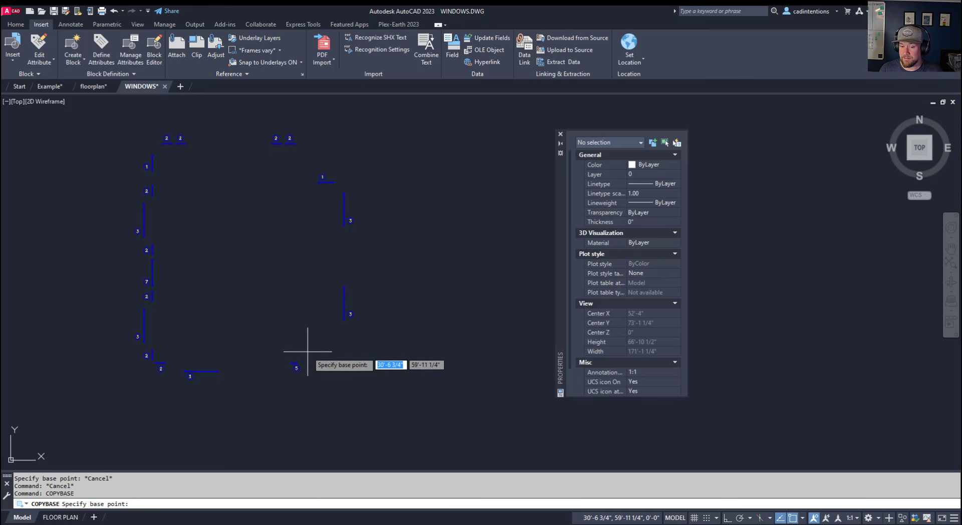
mouse_move(318, 332)
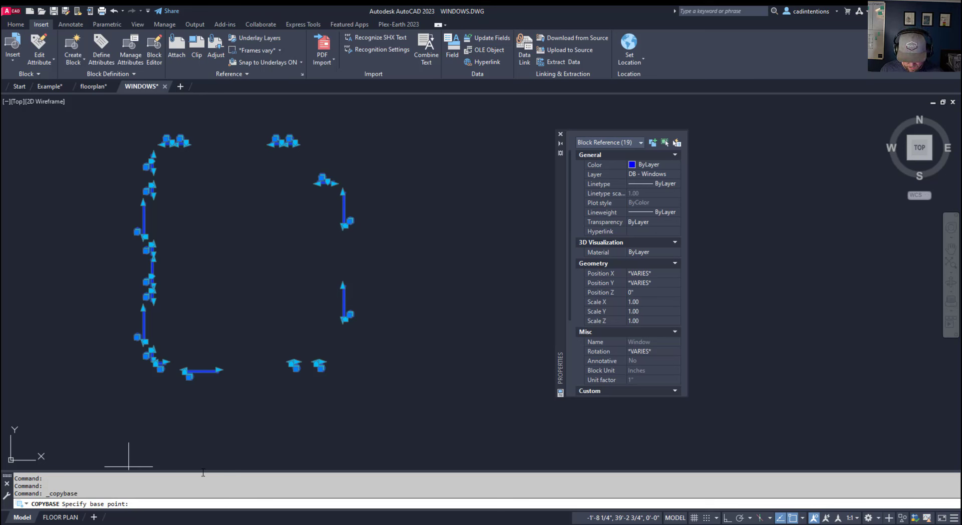
text(0)
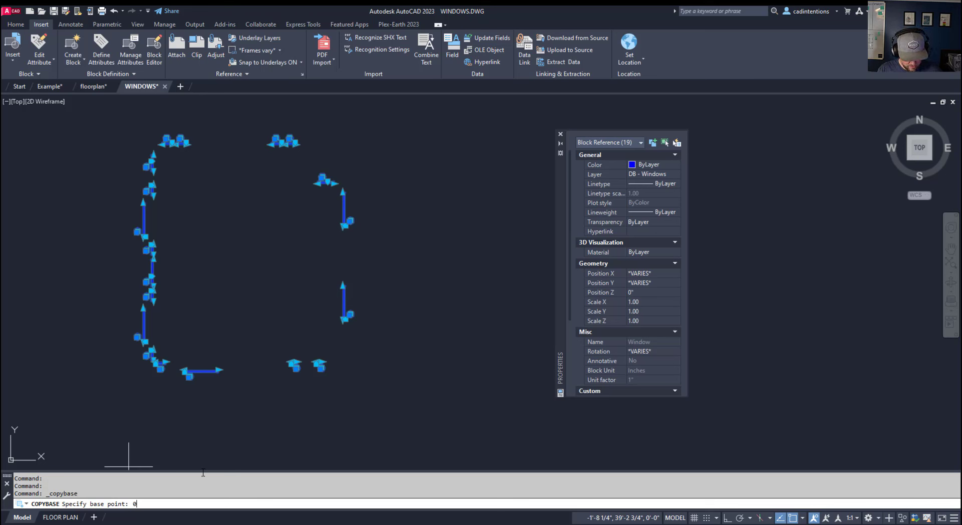
text(,0)
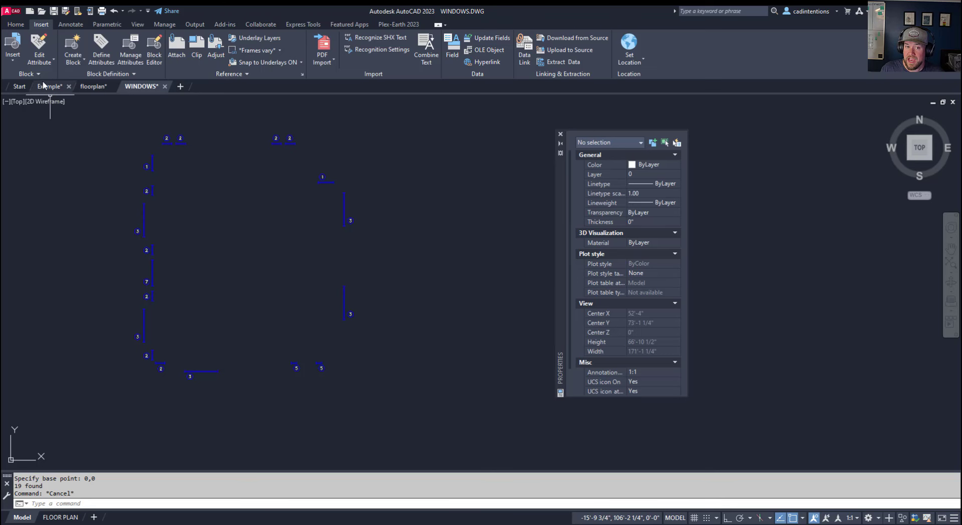
Paste the window blocks into Example.dwg at 0,0, aligning with the wall openings
click(51, 86)
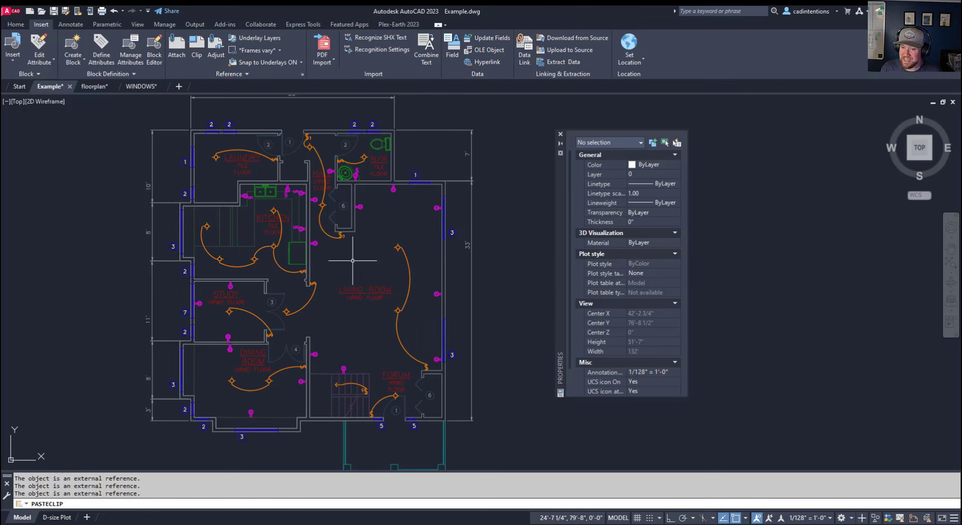
mouse_move(186, 193)
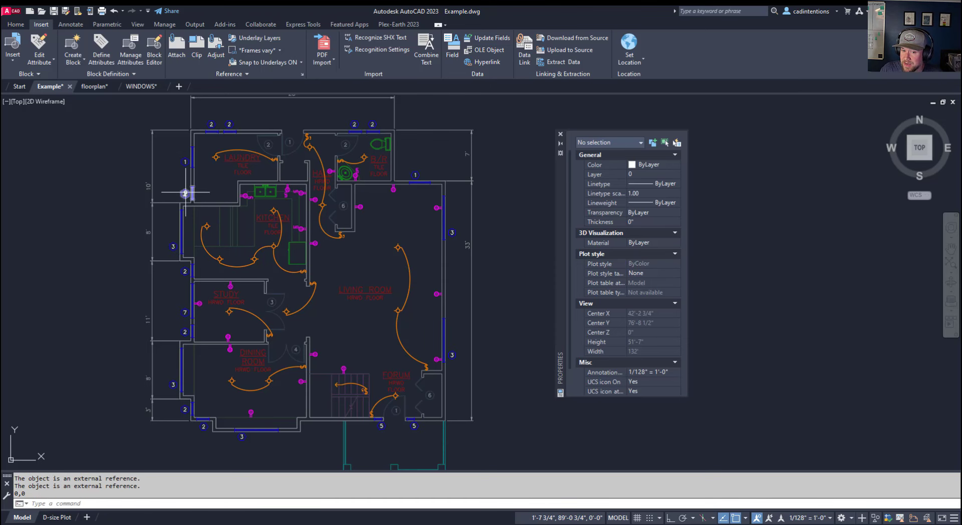
click(193, 150)
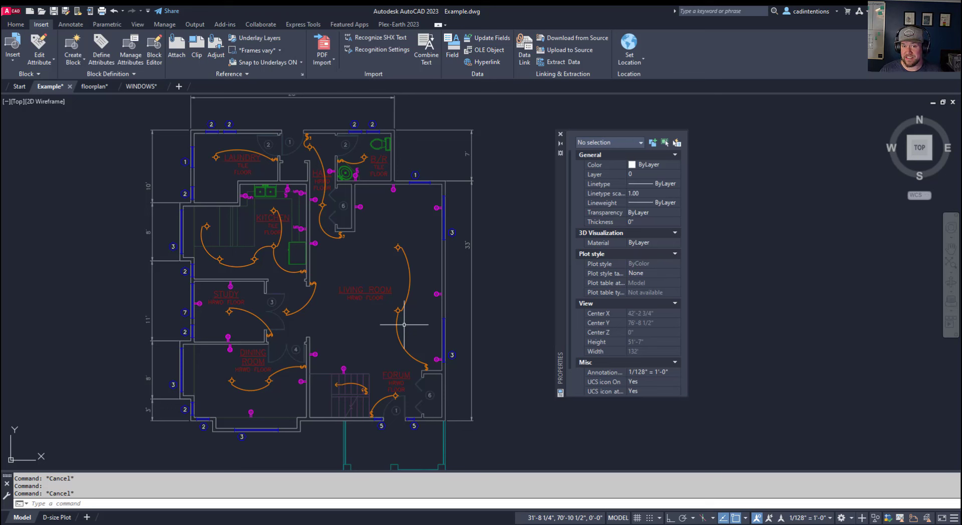
mouse_move(404, 324)
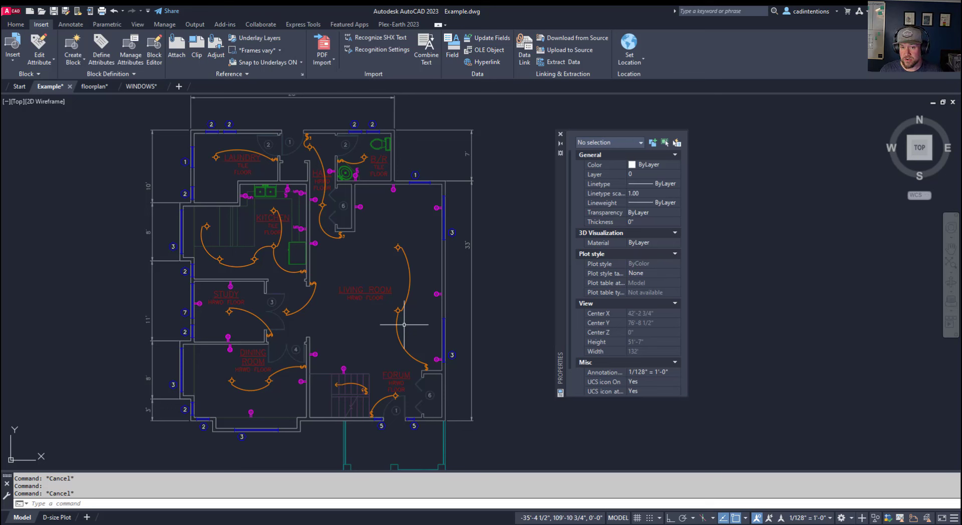